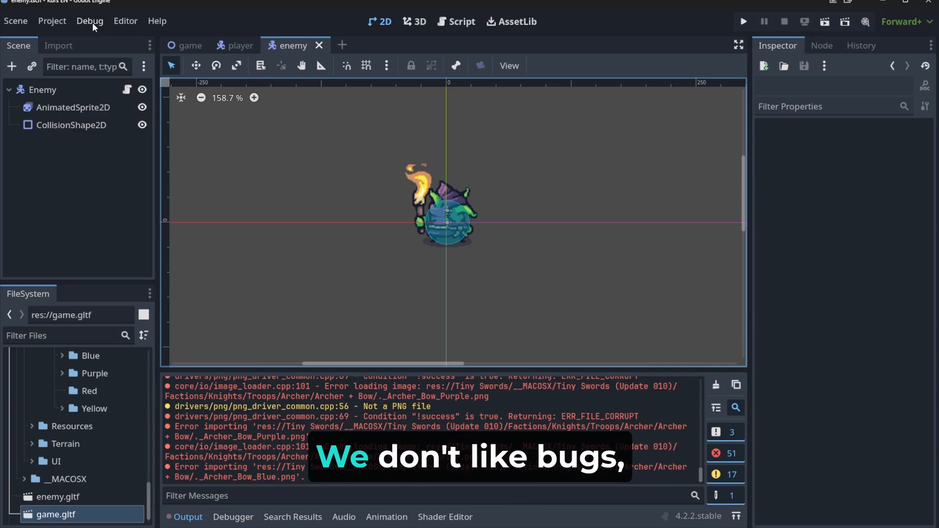
- Enable Visible Collision Shapes in the Debug menu, then launch the game
{"action": "left_click", "coordinate": [89, 21]}
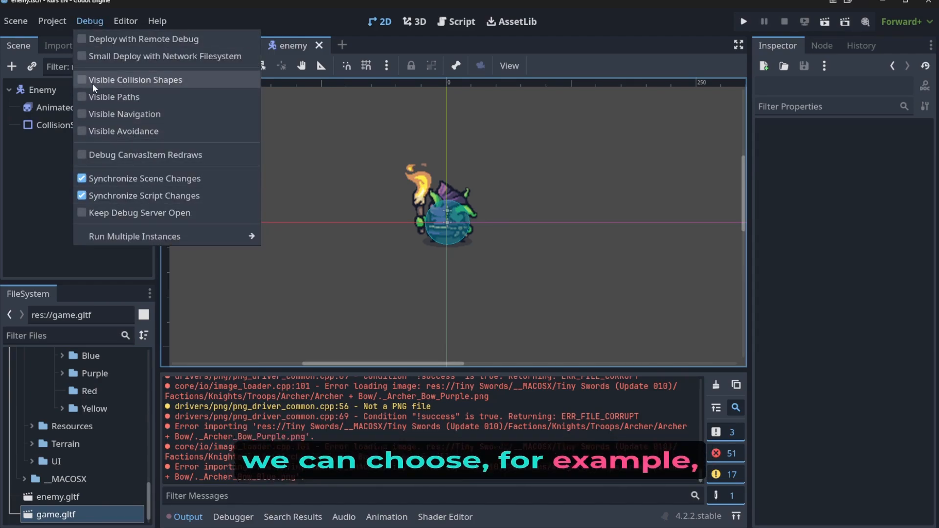
{"action": "left_click", "coordinate": [82, 80]}
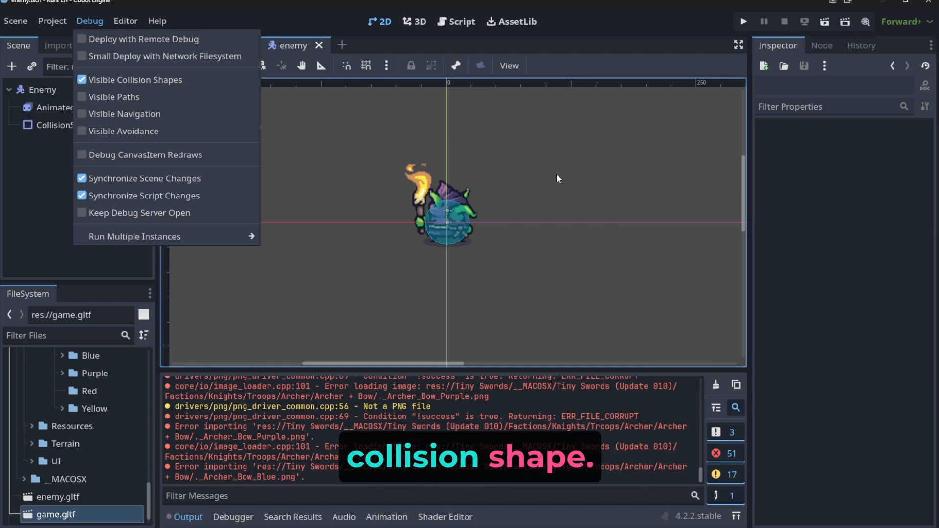
{"action": "left_click", "coordinate": [741, 21]}
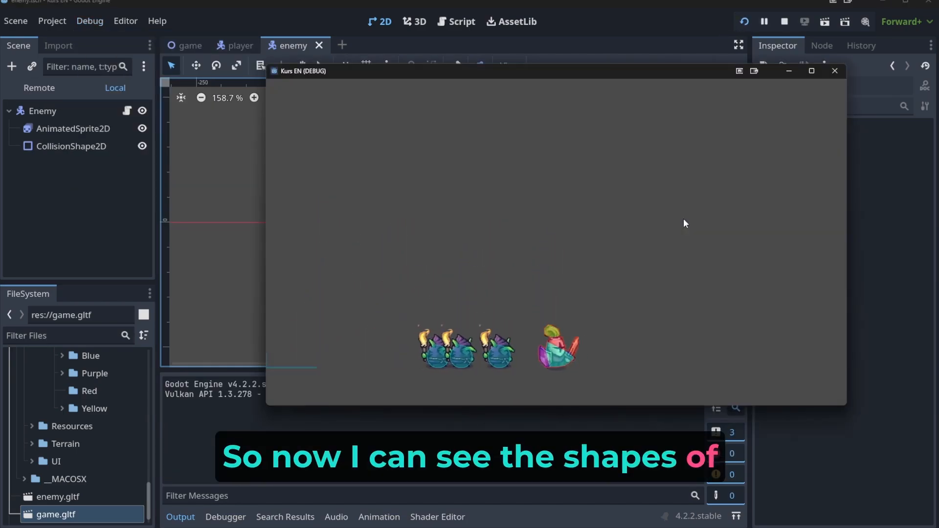
- End the debug run, select the enemy's CollisionShape2D, then press Ctrl+S
{"action": "left_click", "coordinate": [784, 21]}
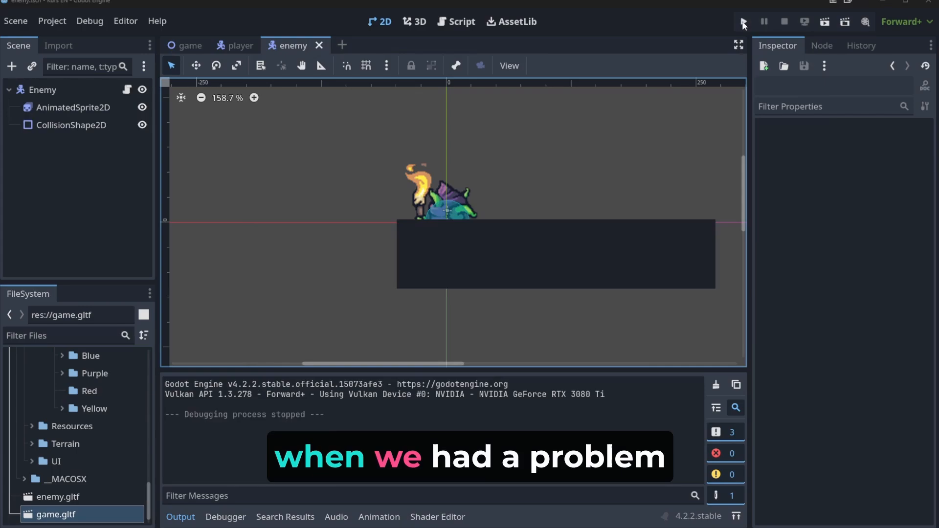
{"action": "left_click", "coordinate": [743, 22]}
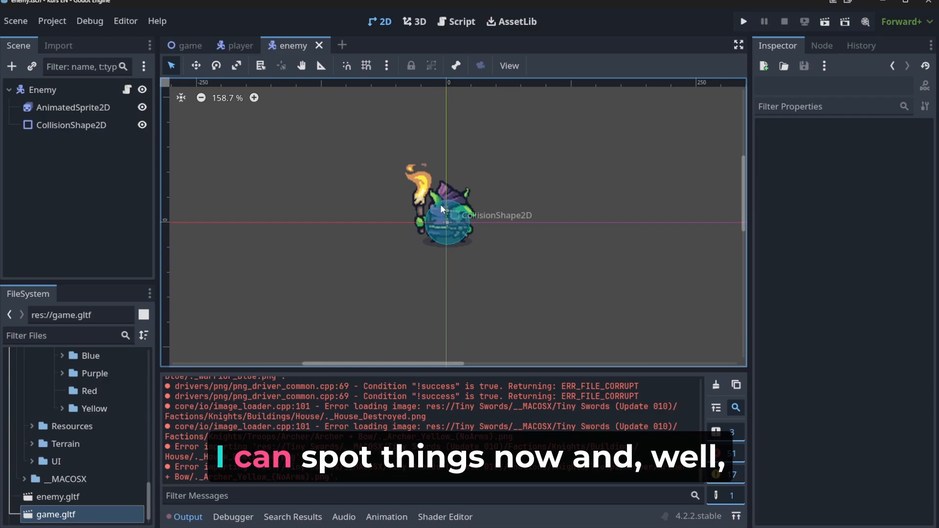
{"action": "left_click", "coordinate": [72, 125]}
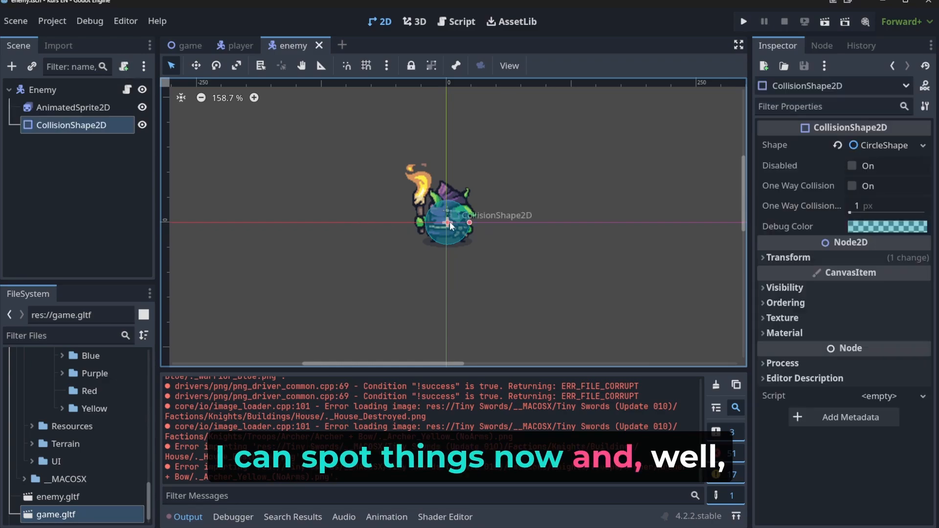
{"action": "key", "text": "ctrl+s"}
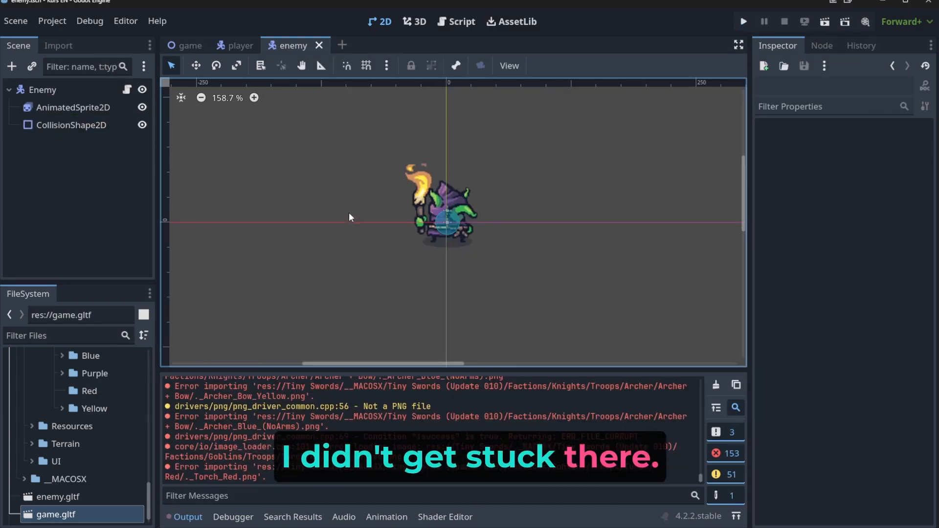
- Toggle the goblin sprite's Flip H on and off, then search node types for 'coll'
{"action": "left_click", "coordinate": [73, 107]}
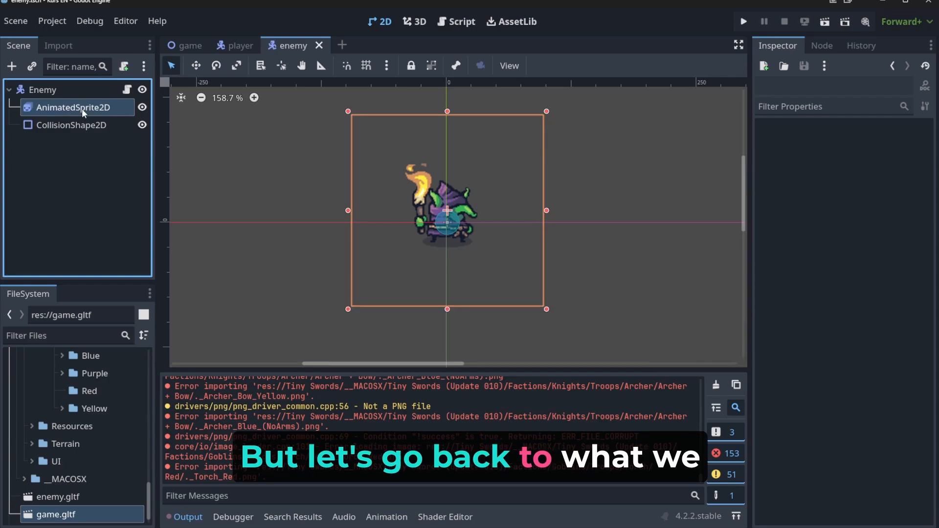
{"action": "left_click", "coordinate": [851, 236]}
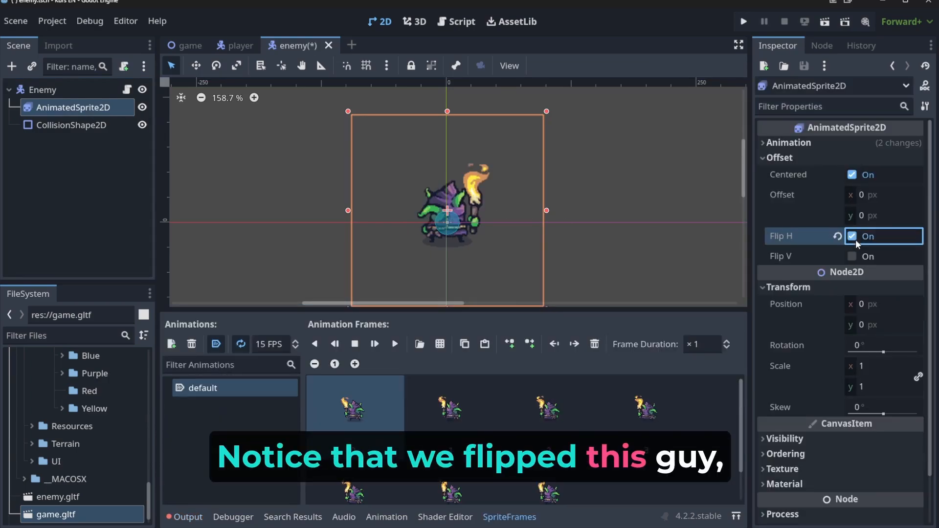
{"action": "left_click", "coordinate": [851, 236]}
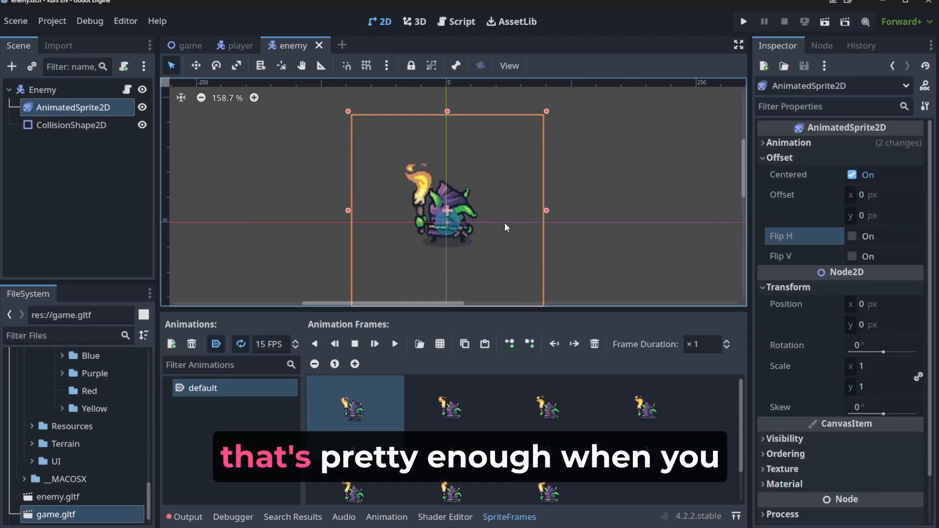
{"action": "left_click", "coordinate": [72, 125]}
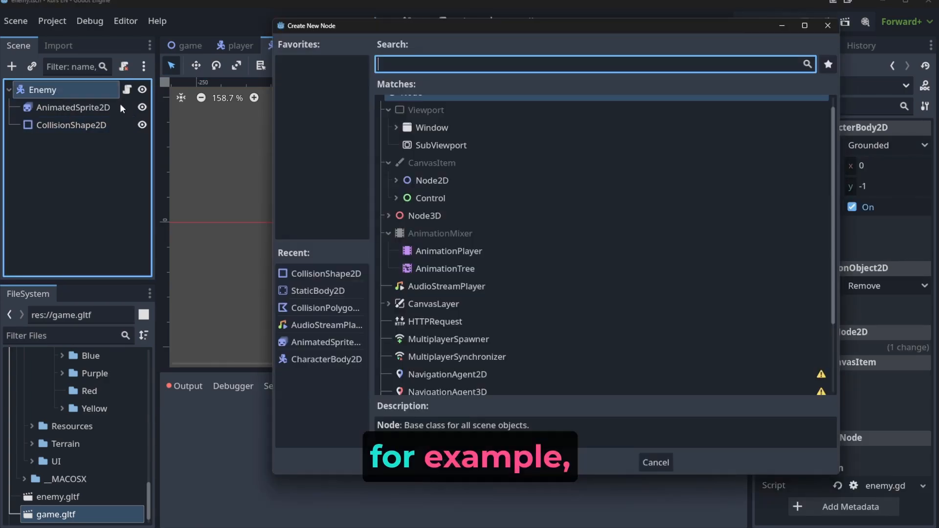
{"action": "type", "text": "coll"}
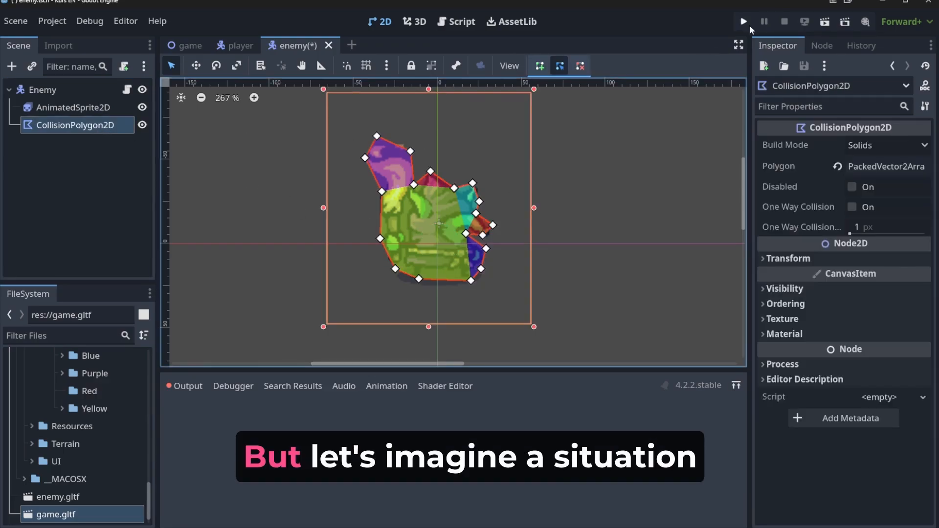
- Test-run the polygon collision, close the game, and reselect CollisionPolygon2D and AnimatedSprite2D
{"action": "left_click", "coordinate": [742, 21]}
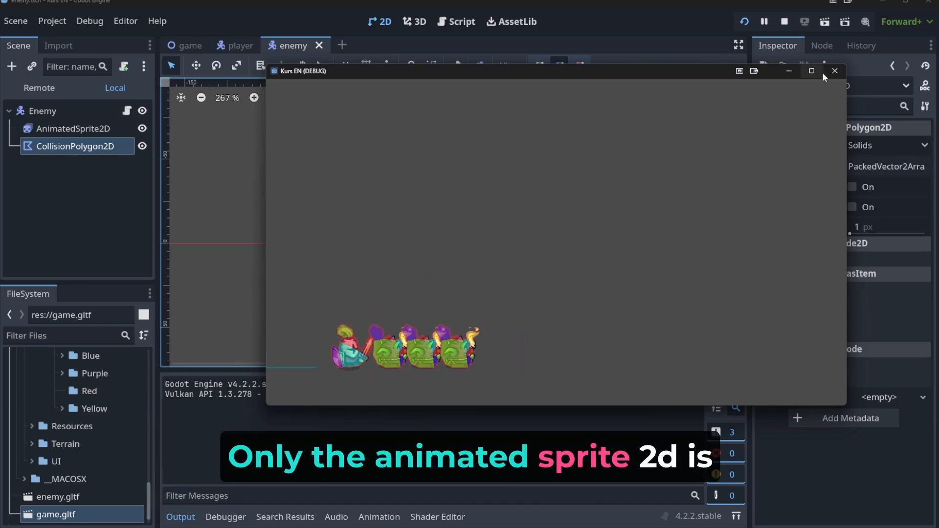
{"action": "left_click", "coordinate": [833, 70]}
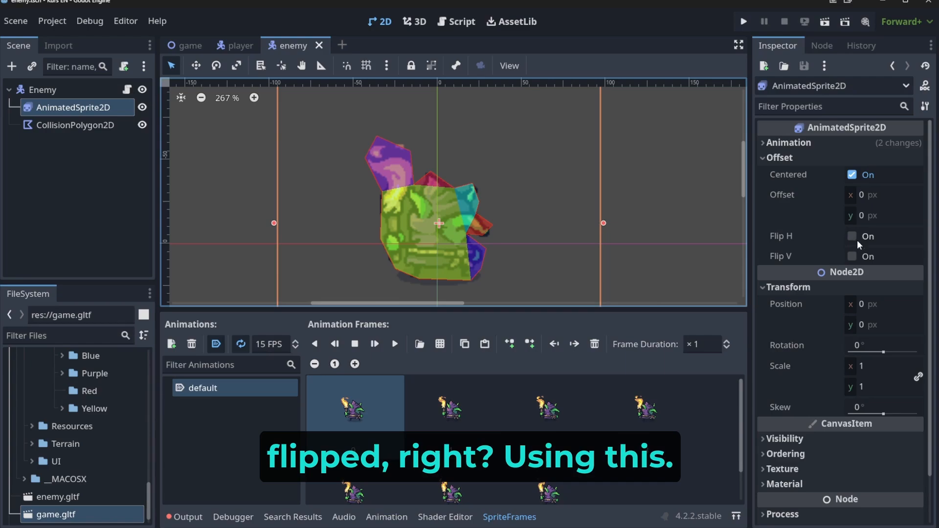
{"action": "left_click", "coordinate": [74, 125]}
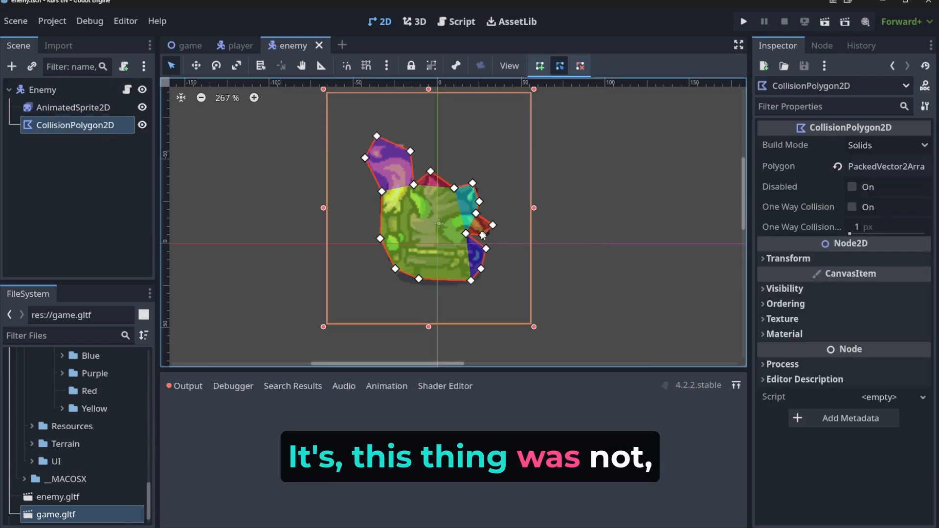
{"action": "left_click", "coordinate": [75, 107]}
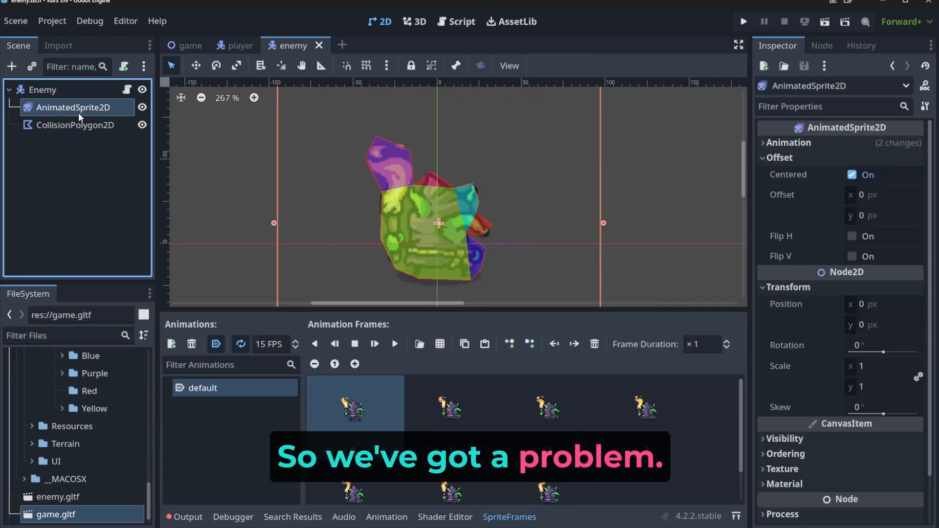
- Edit the CollisionPolygon2D's pointed nose and run the game to test it
{"action": "left_click", "coordinate": [73, 125]}
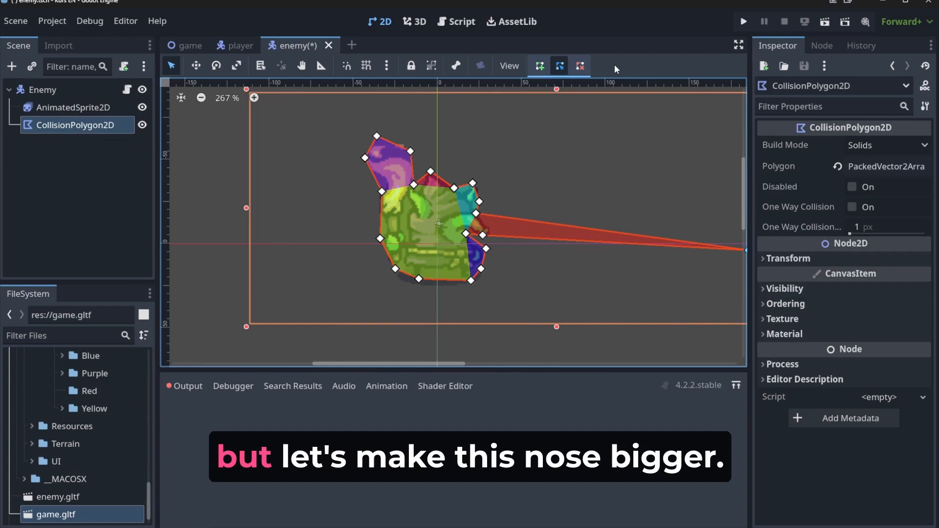
{"action": "left_click", "coordinate": [743, 22]}
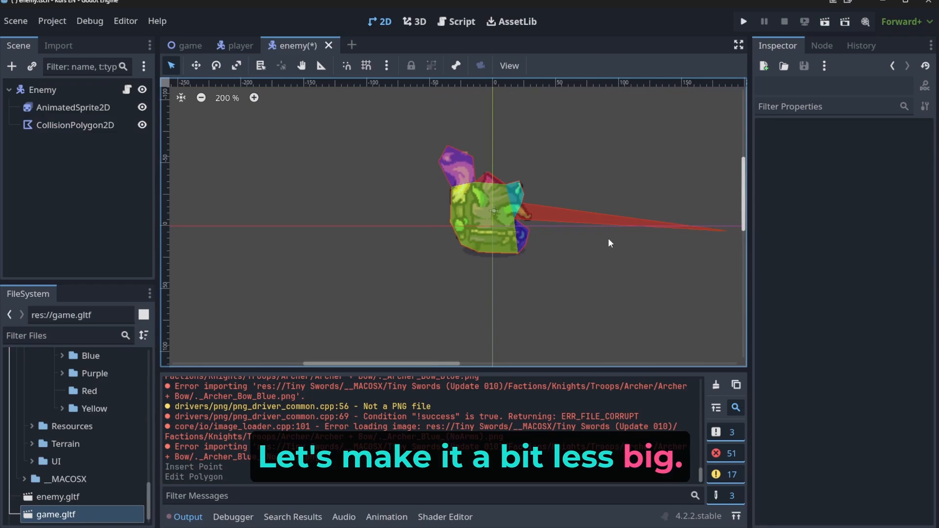
{"action": "left_click", "coordinate": [74, 125]}
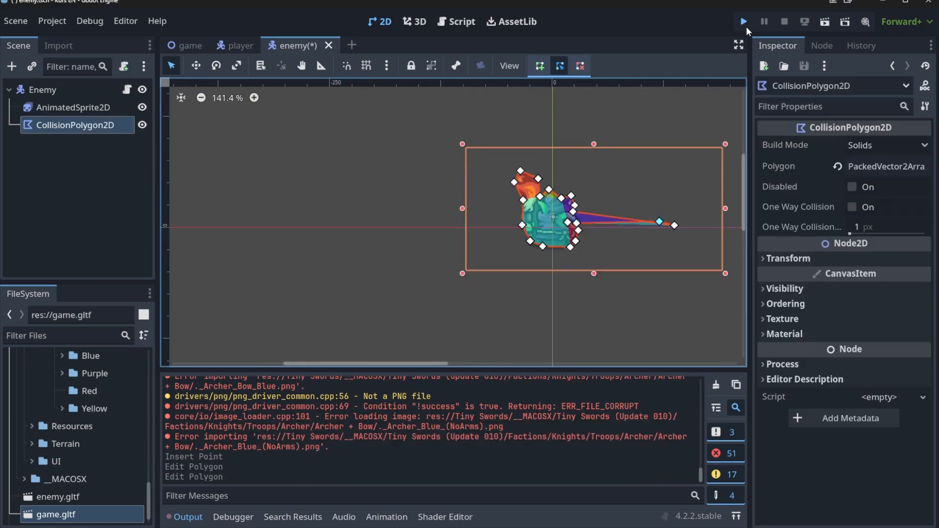
{"action": "left_click", "coordinate": [743, 21]}
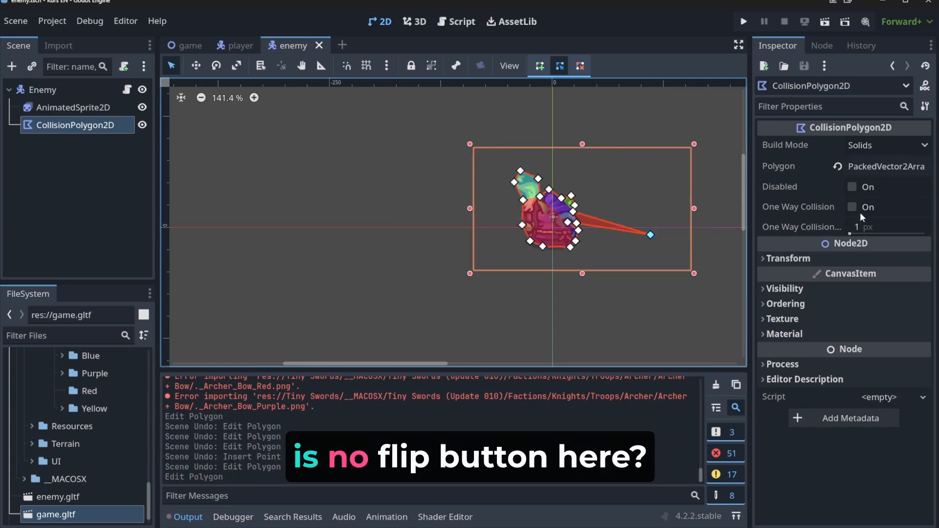
{"action": "mouse_move", "coordinate": [529, 259]}
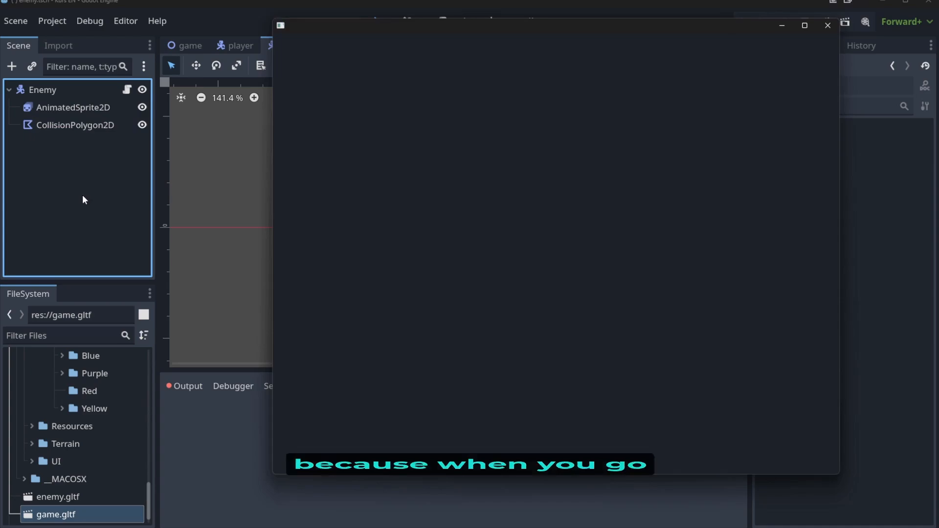
- Browse the Create New Node class tree from Node down to Node2D's description
{"action": "type", "text": "coll"}
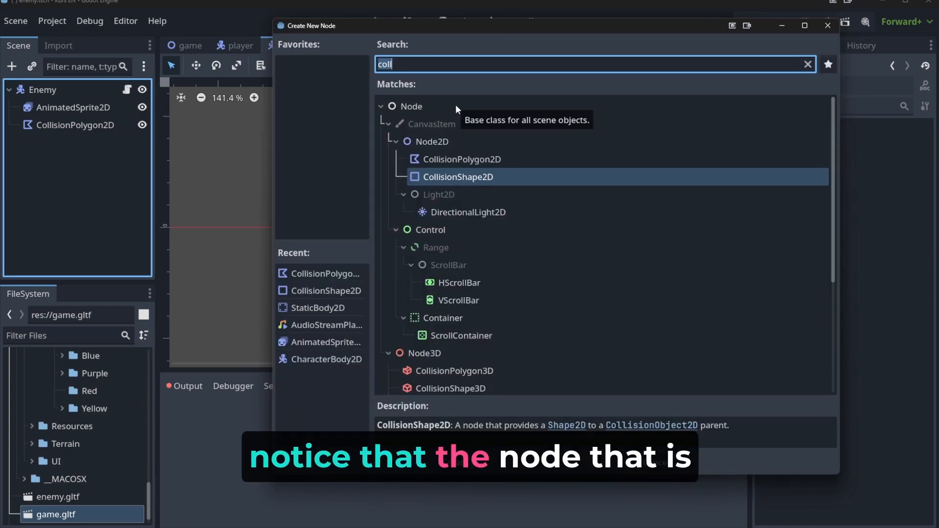
{"action": "left_click", "coordinate": [807, 64]}
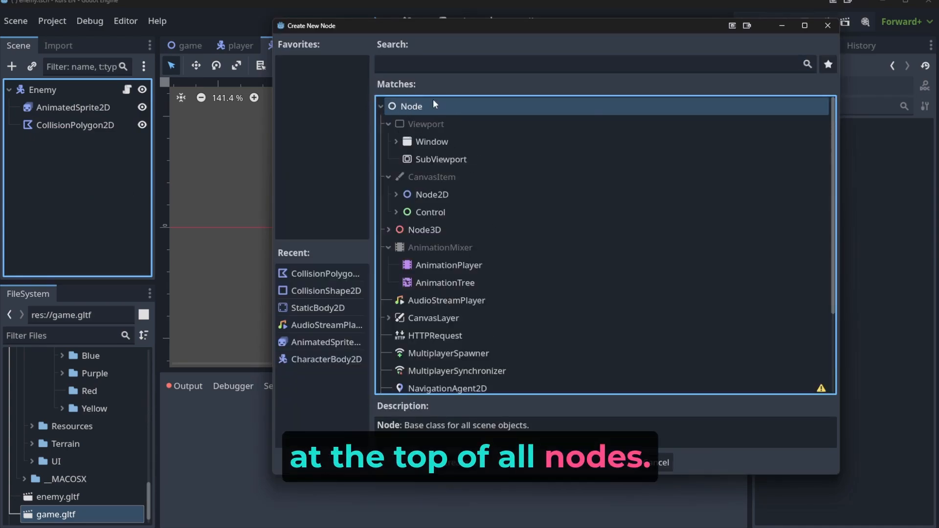
{"action": "left_click", "coordinate": [379, 107]}
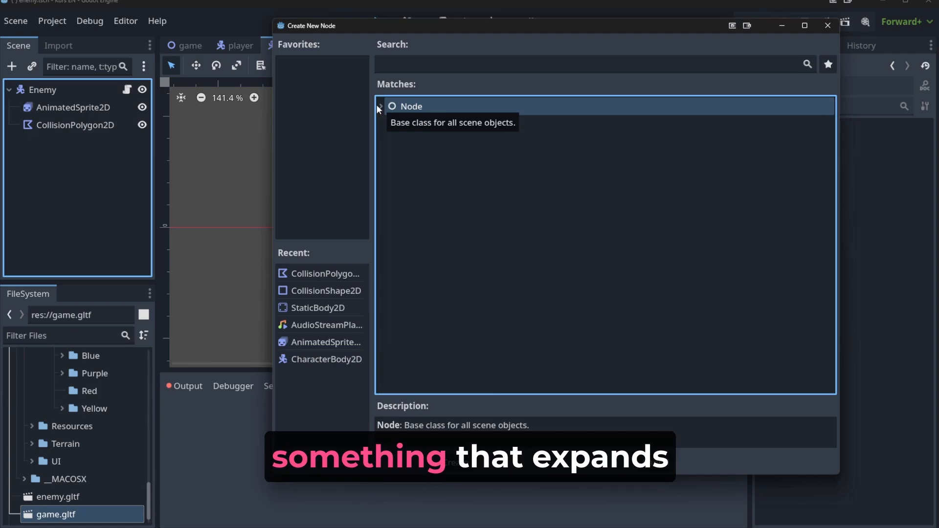
{"action": "mouse_move", "coordinate": [424, 111]}
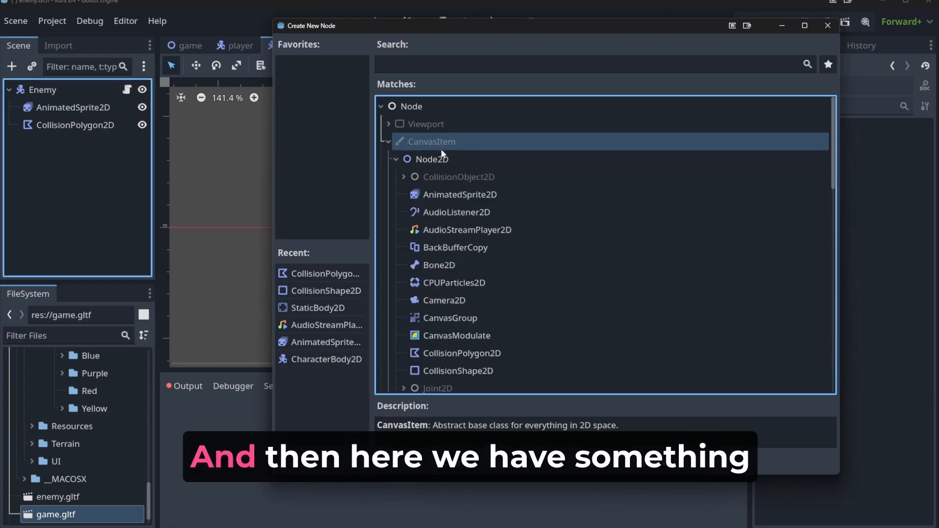
{"action": "left_click", "coordinate": [431, 160]}
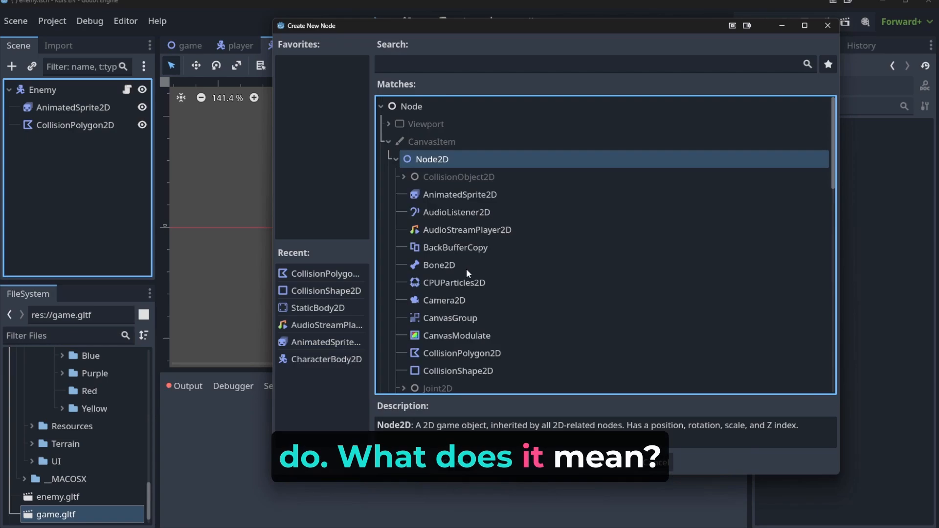
- Explore the CollisionObject2D and AnimatedSprite2D classes, then close the dialog without adding a node
{"action": "scroll", "scroll_direction": "down", "scroll_amount": 3}
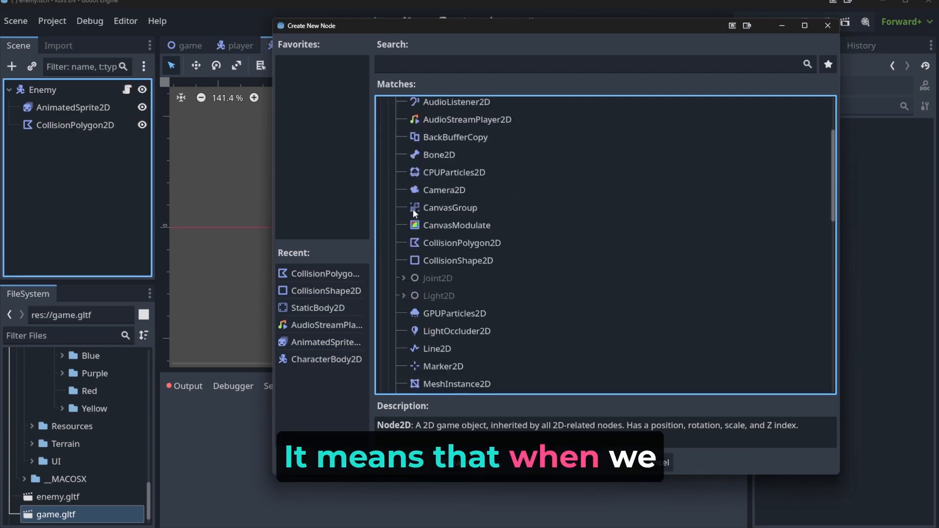
{"action": "left_click", "coordinate": [461, 220]}
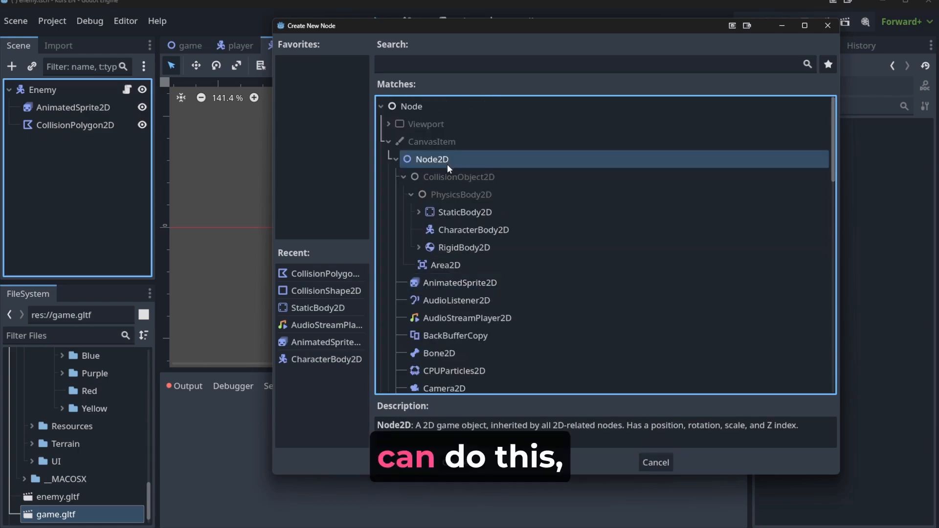
{"action": "left_click", "coordinate": [459, 283]}
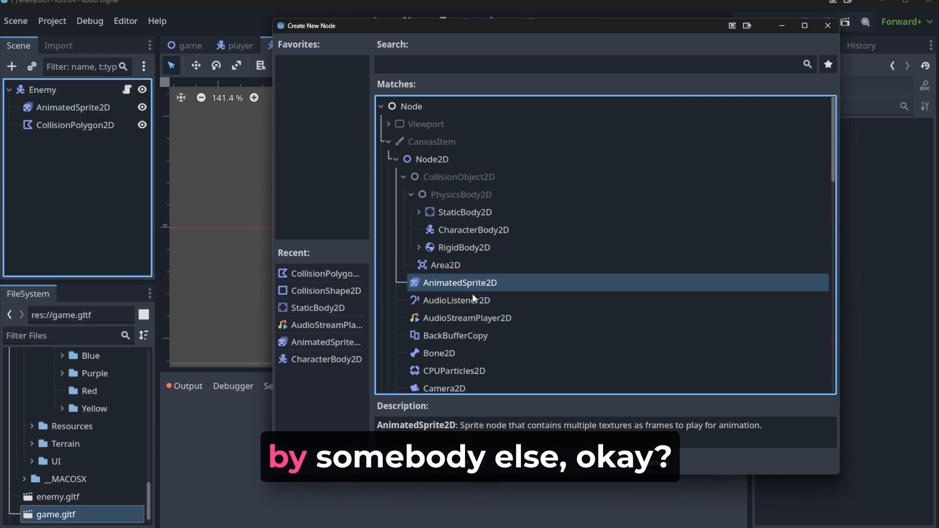
{"action": "mouse_move", "coordinate": [472, 292]}
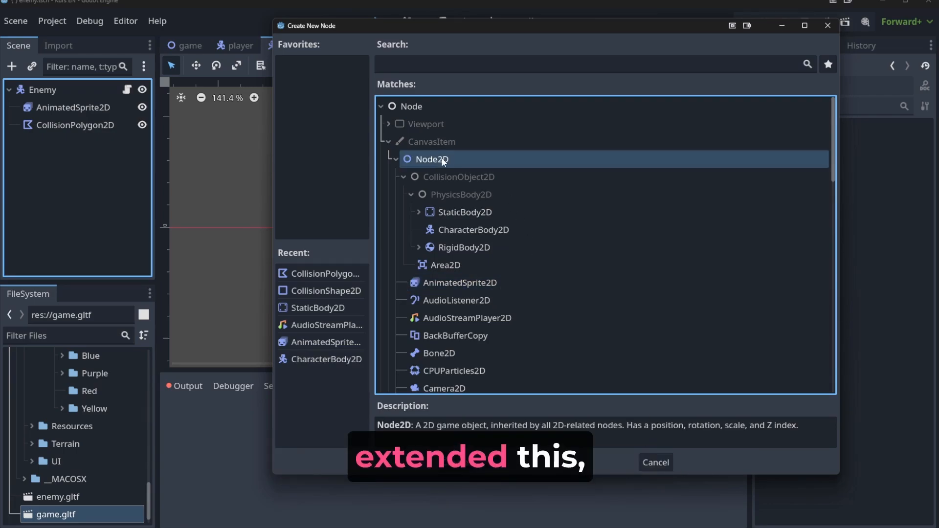
{"action": "left_click", "coordinate": [459, 282]}
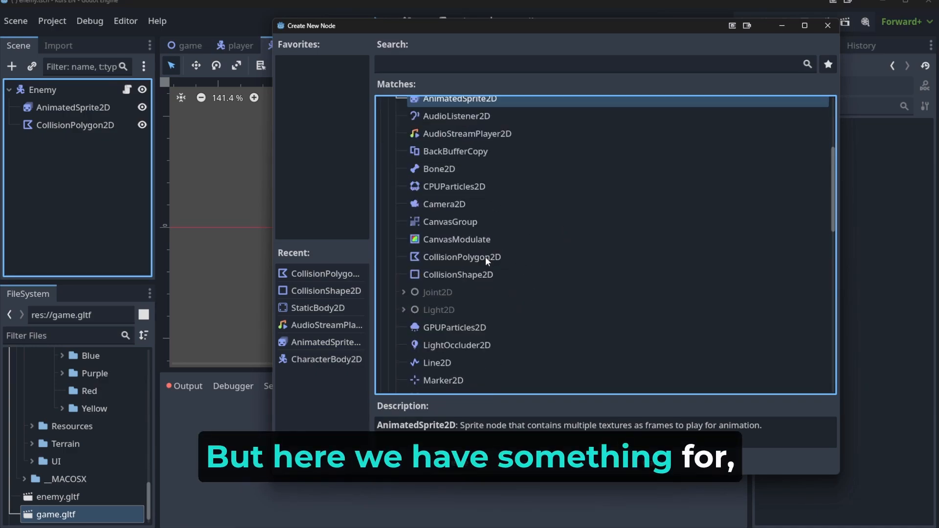
{"action": "left_click", "coordinate": [461, 257]}
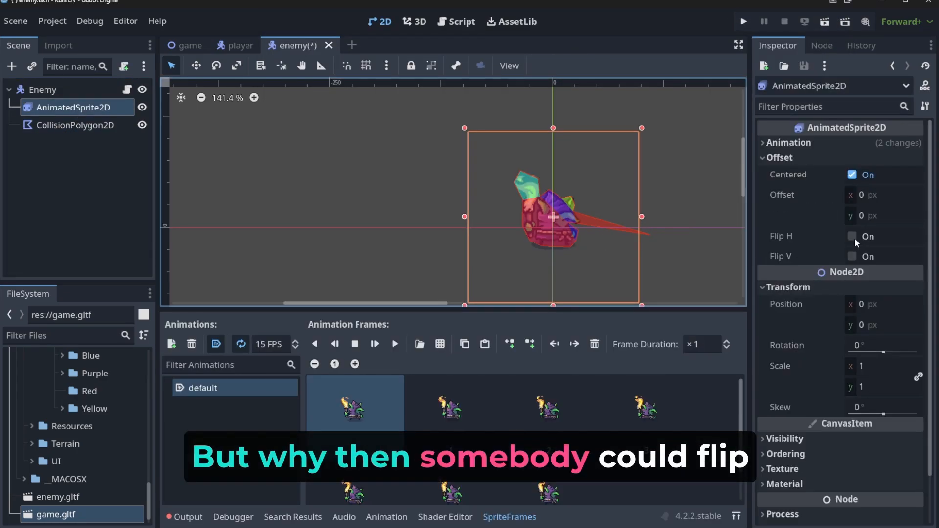
- Compare AnimatedSprite2D flip and CollisionPolygon2D transform properties, then open Add Child Node
{"action": "left_click", "coordinate": [867, 236]}
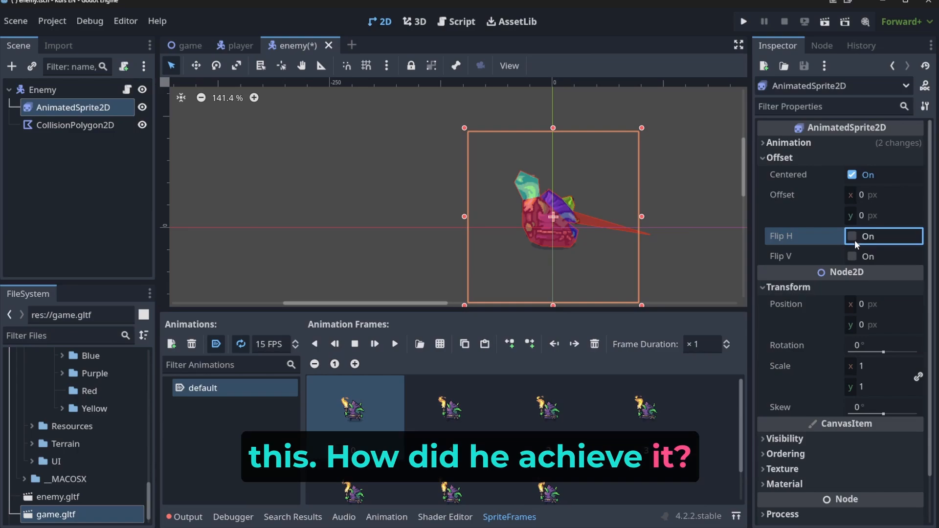
{"action": "left_click", "coordinate": [74, 126]}
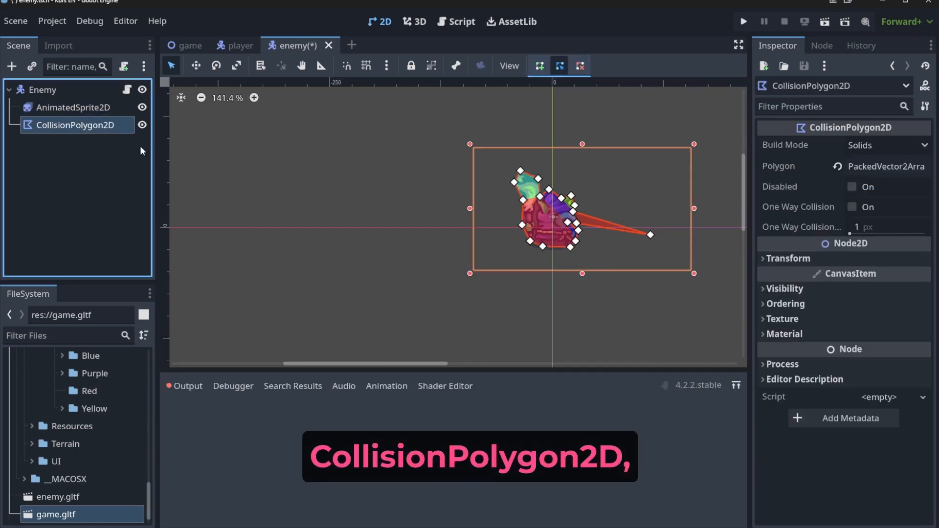
{"action": "left_click", "coordinate": [788, 258]}
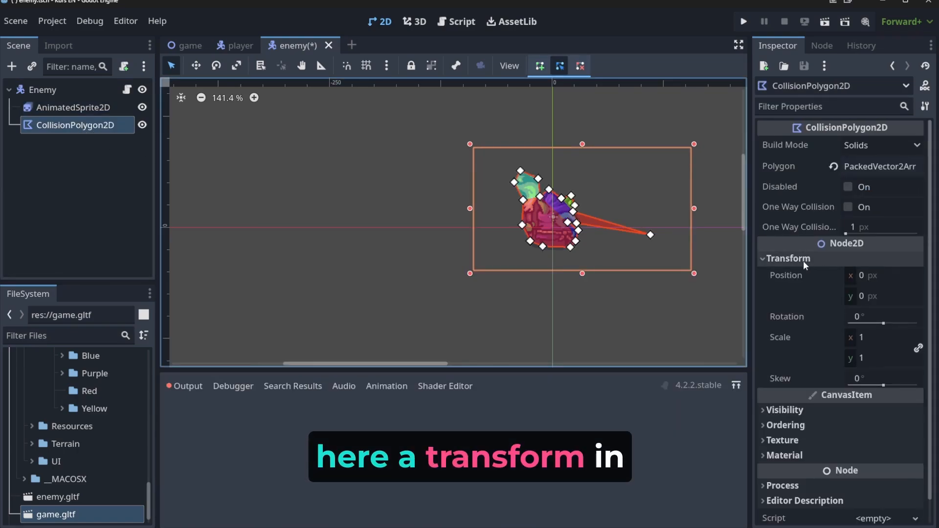
{"action": "left_click", "coordinate": [74, 107]}
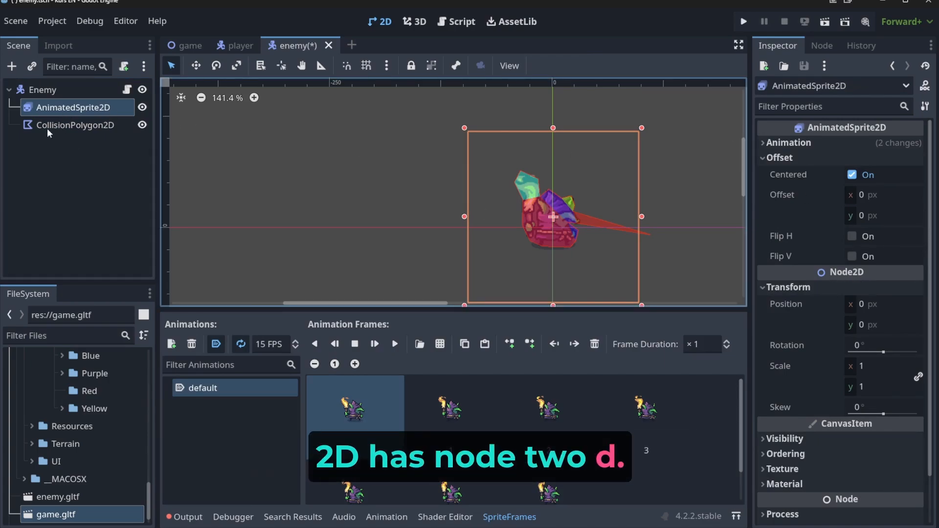
{"action": "left_click", "coordinate": [75, 125]}
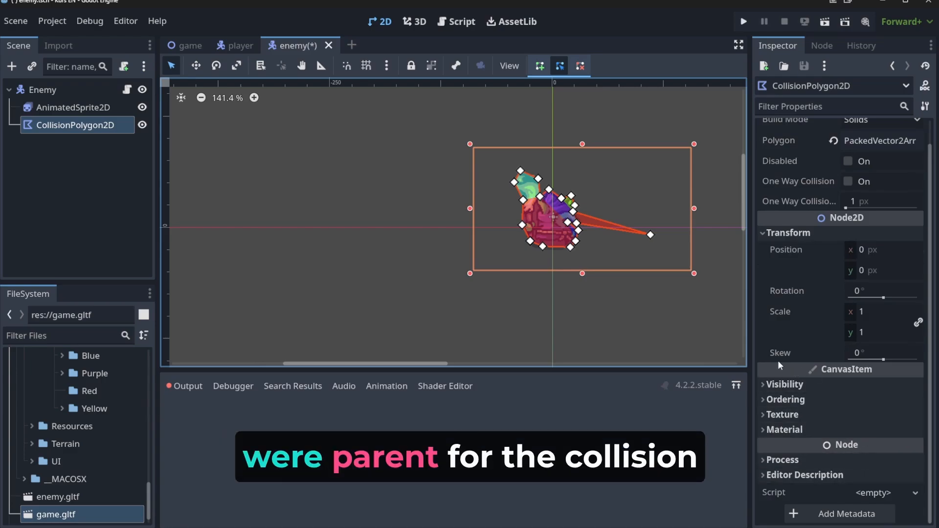
{"action": "left_click", "coordinate": [11, 66]}
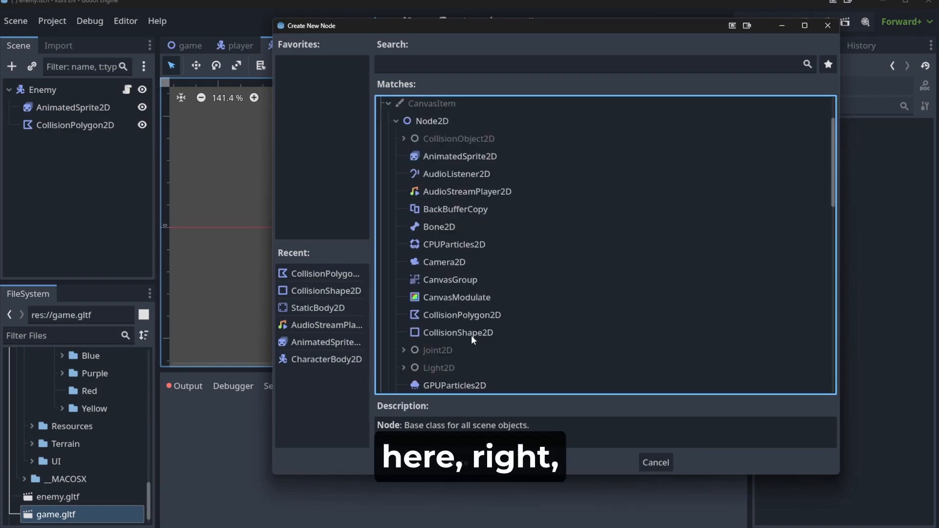
- Cancel the Create New Node dialog without adding a node
{"action": "left_click", "coordinate": [462, 314]}
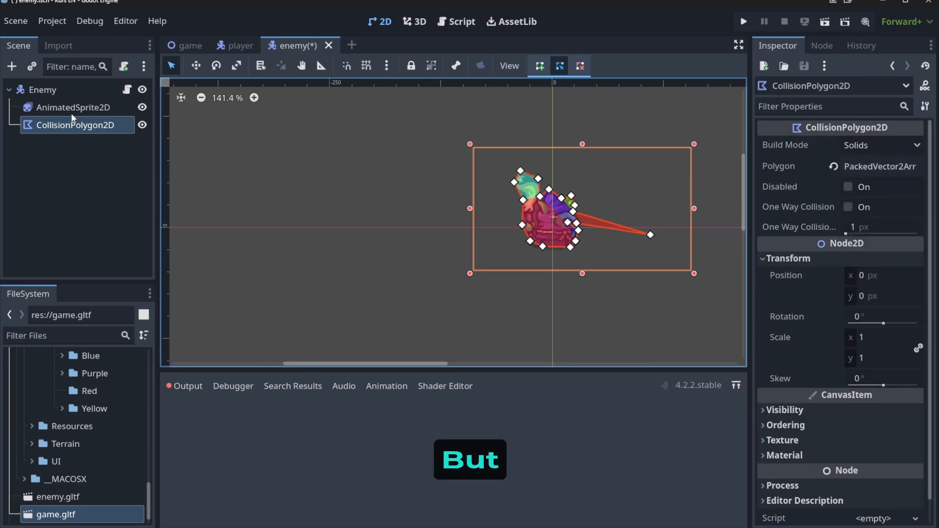
{"action": "left_click", "coordinate": [75, 107]}
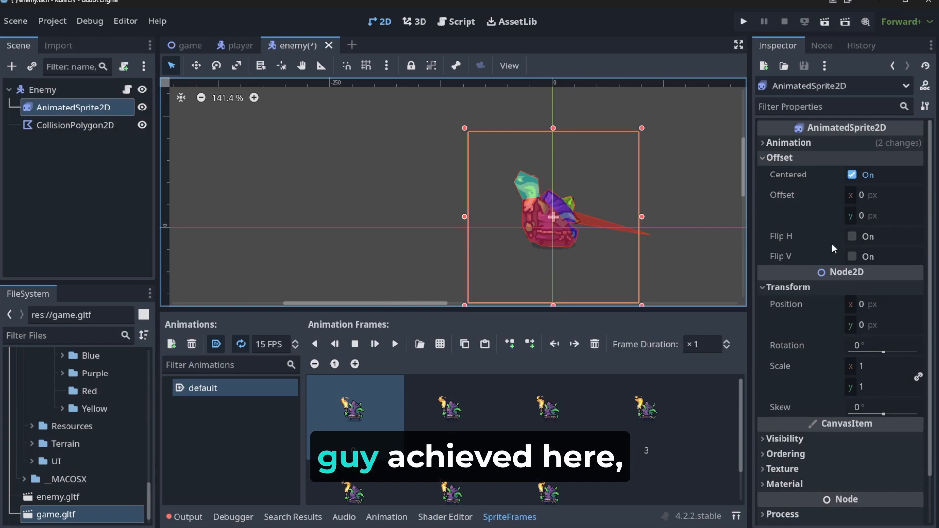
{"action": "left_click", "coordinate": [75, 125]}
{"action": "type", "text": "1.425"}
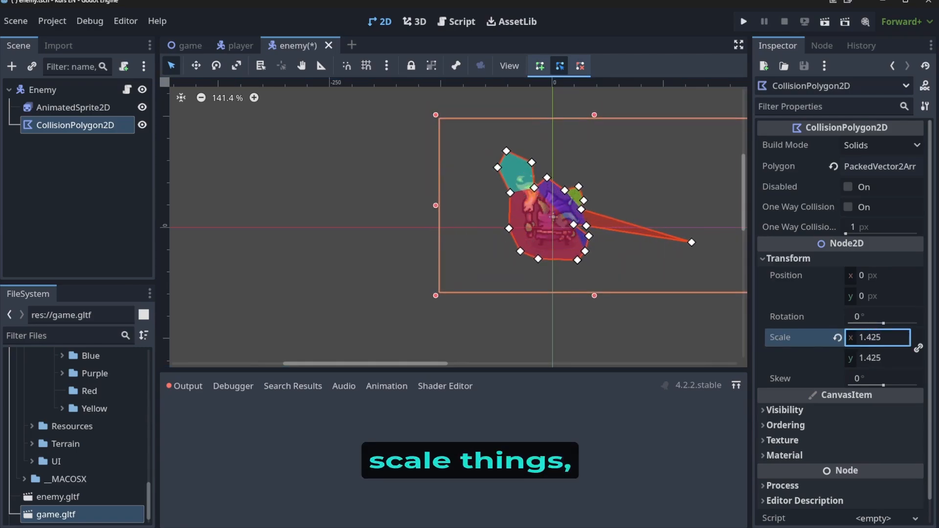
{"action": "type", "text": "0.21"}
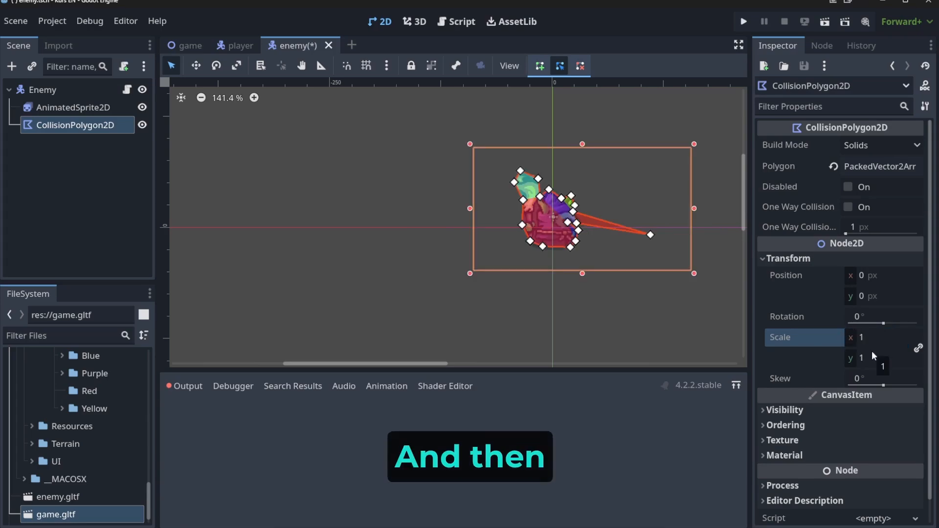
{"action": "mouse_move", "coordinate": [388, 221]}
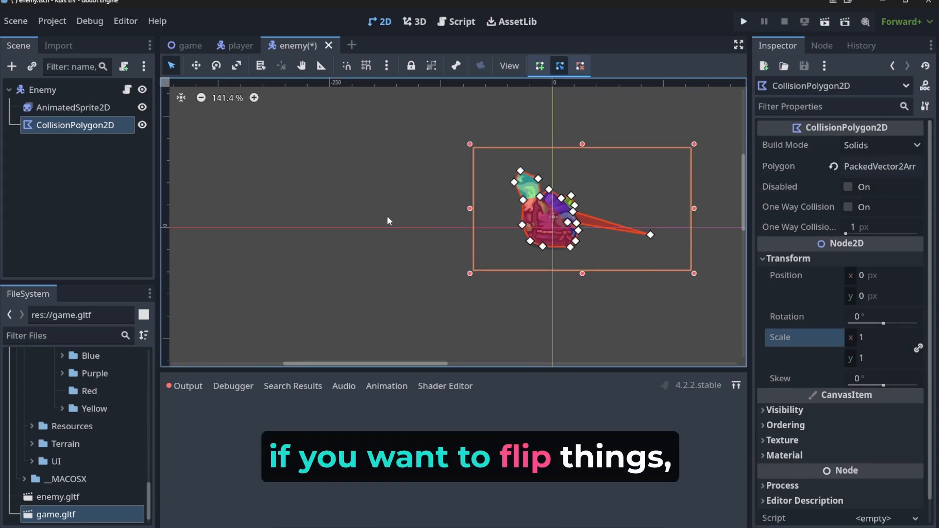
{"action": "left_click", "coordinate": [877, 337]}
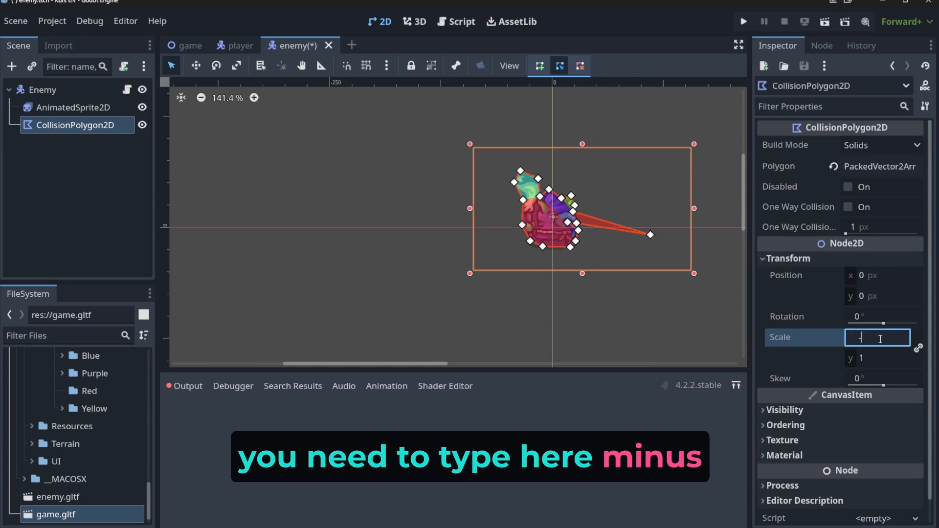
{"action": "type", "text": "-"}
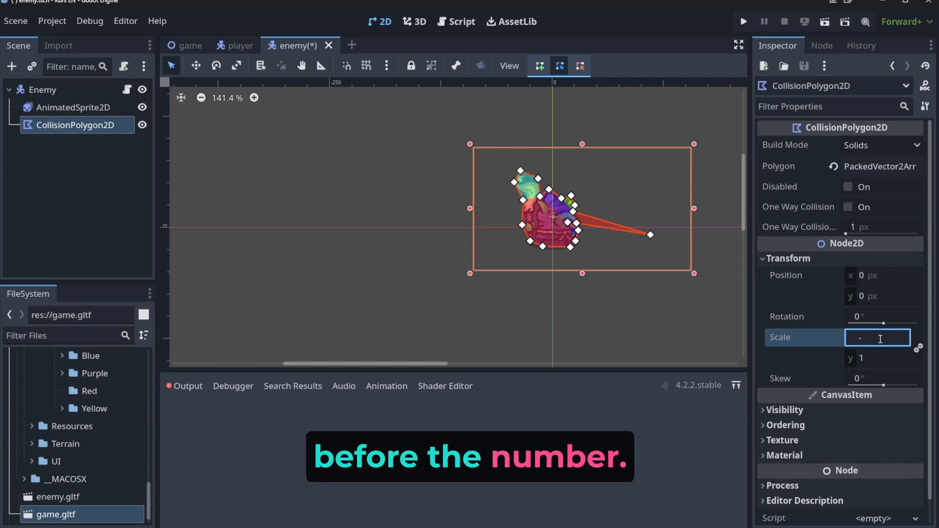
{"action": "type", "text": "1"}
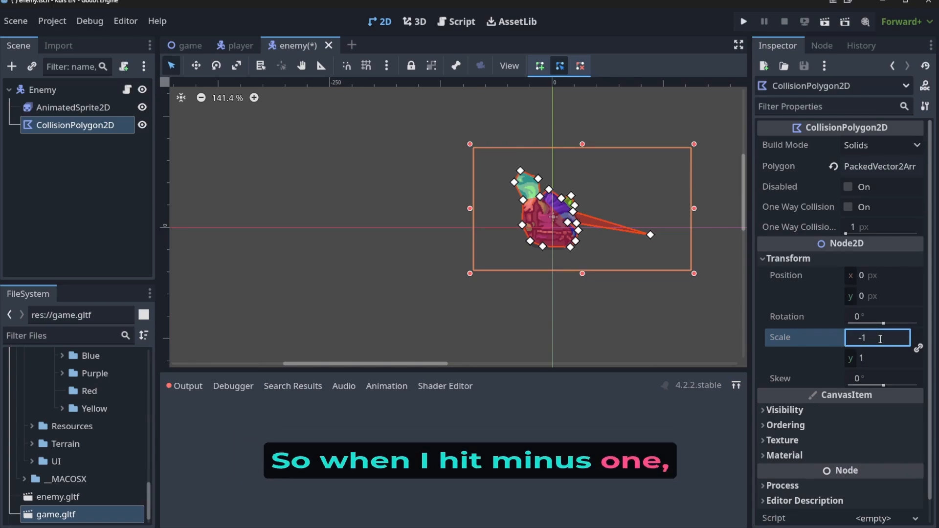
{"action": "type", "text": "-1"}
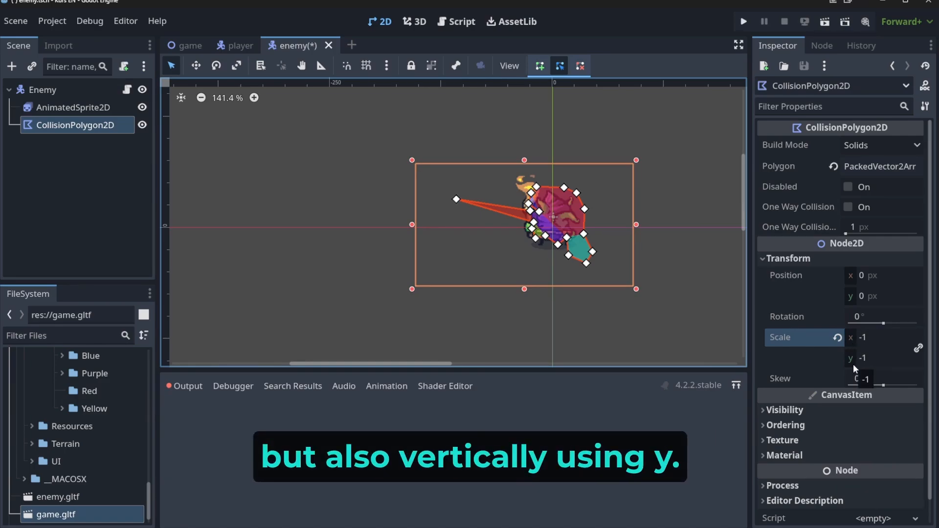
{"action": "left_click", "coordinate": [877, 337]}
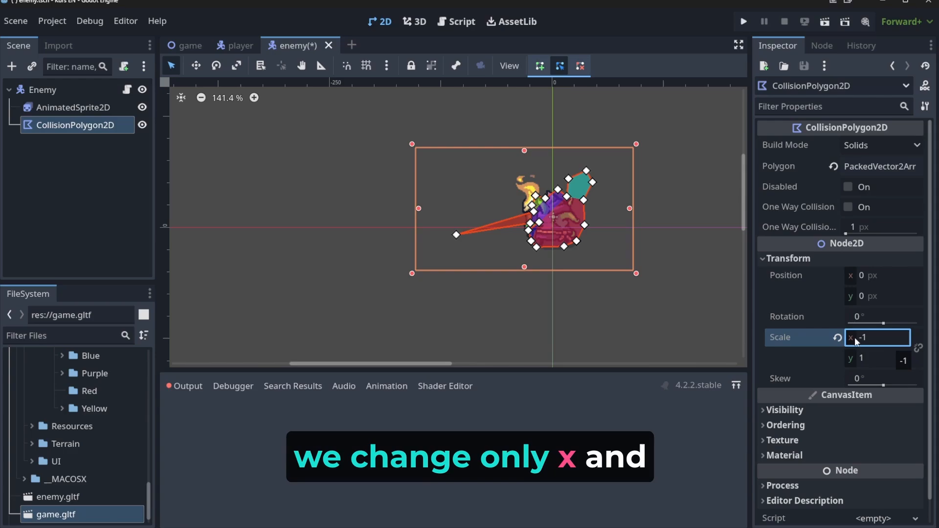
{"action": "type", "text": "1"}
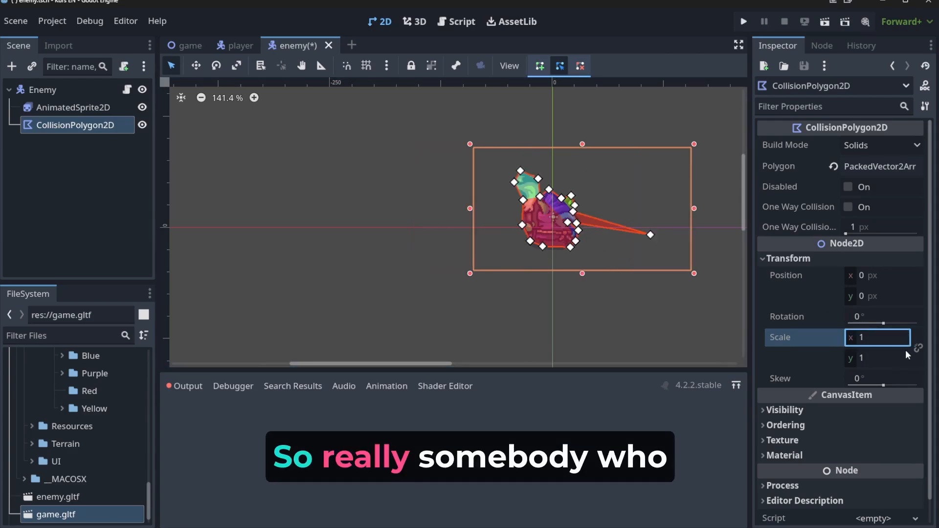
{"action": "left_click", "coordinate": [74, 107]}
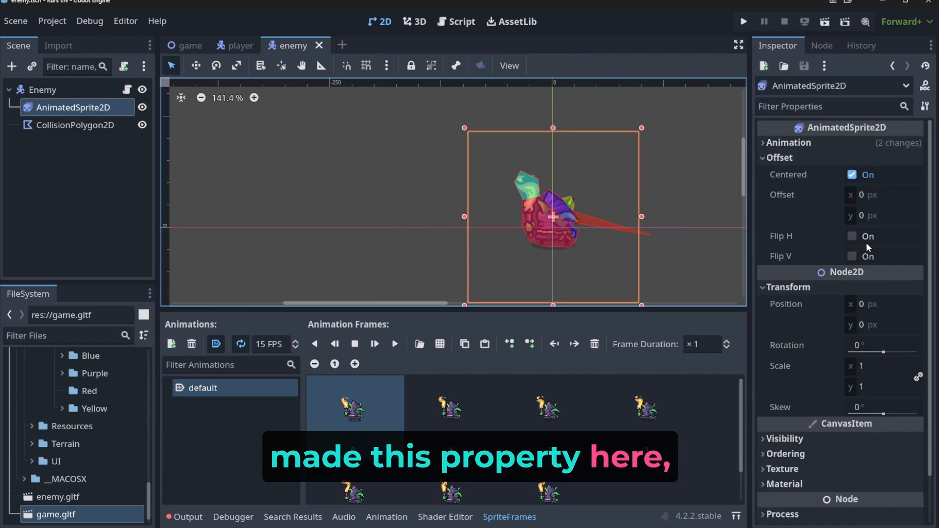
{"action": "left_click", "coordinate": [852, 235]}
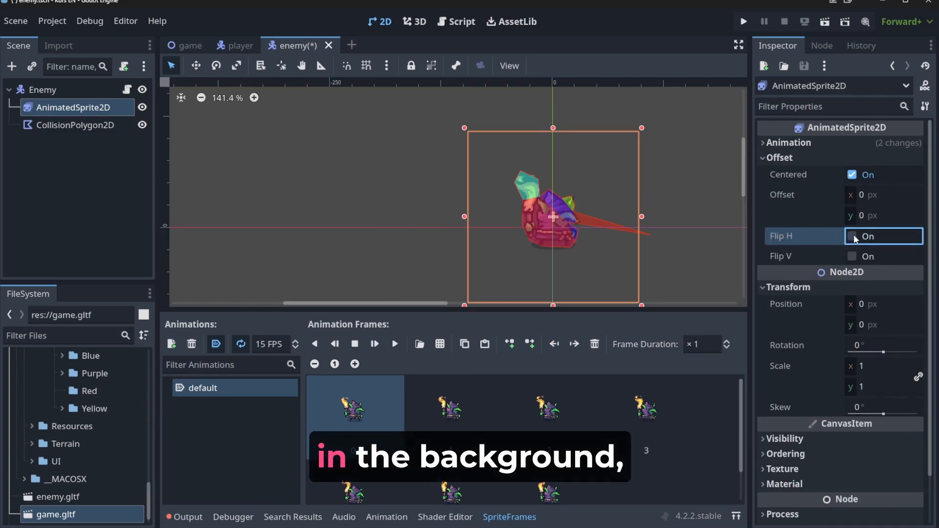
{"action": "mouse_move", "coordinate": [869, 382]}
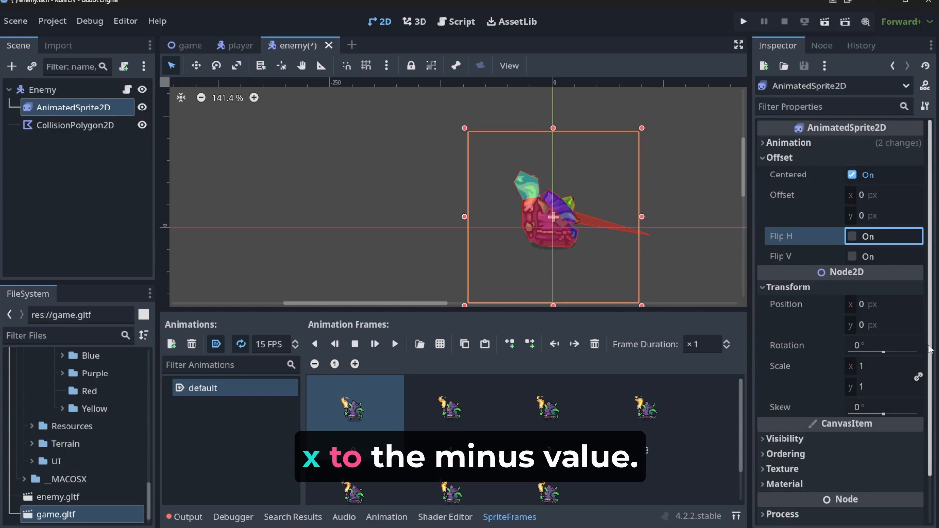
{"action": "left_click", "coordinate": [851, 236]}
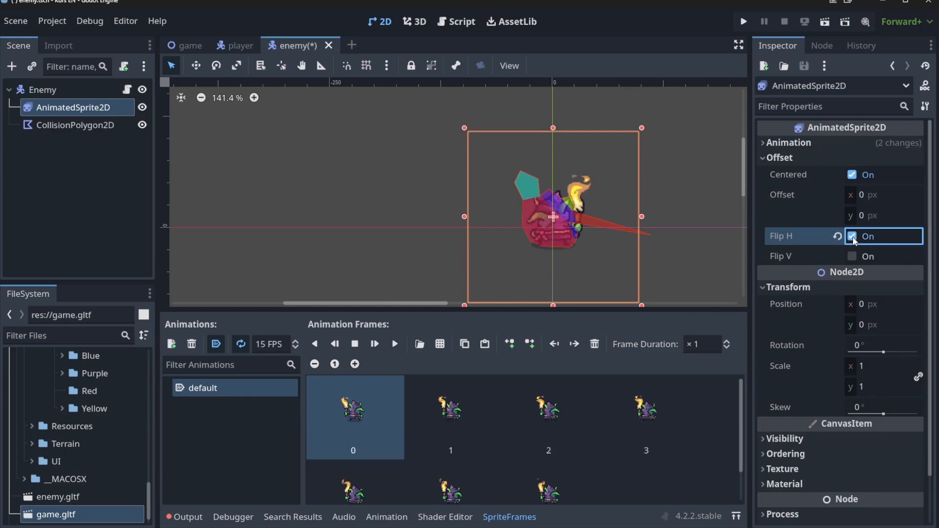
{"action": "left_click", "coordinate": [852, 235]}
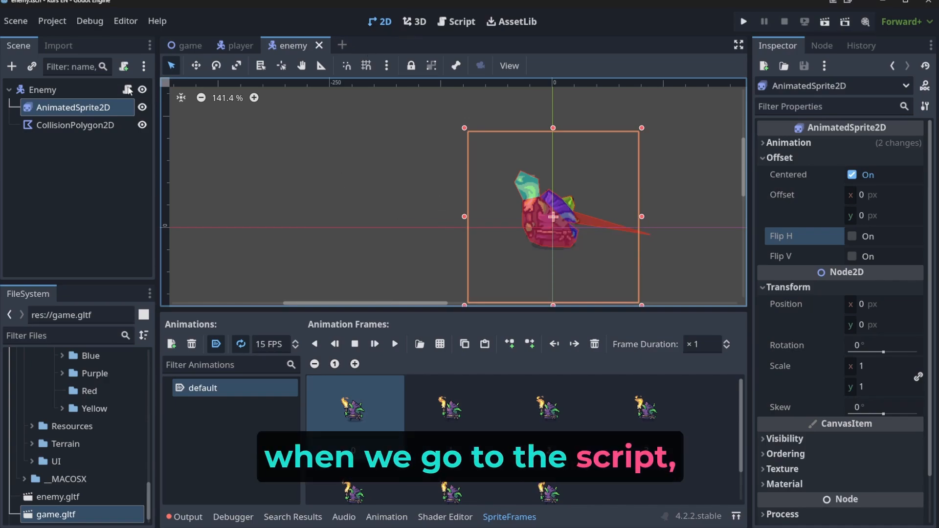
{"action": "left_click", "coordinate": [456, 21]}
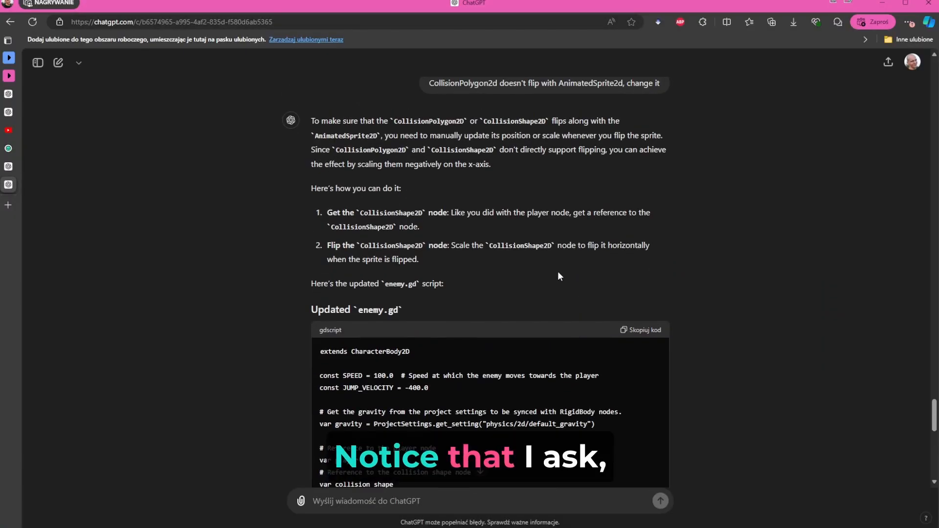
- Scroll through ChatGPT's updated enemy.gd code that flips the collision polygon
{"action": "scroll", "scroll_direction": "down", "scroll_amount": 3}
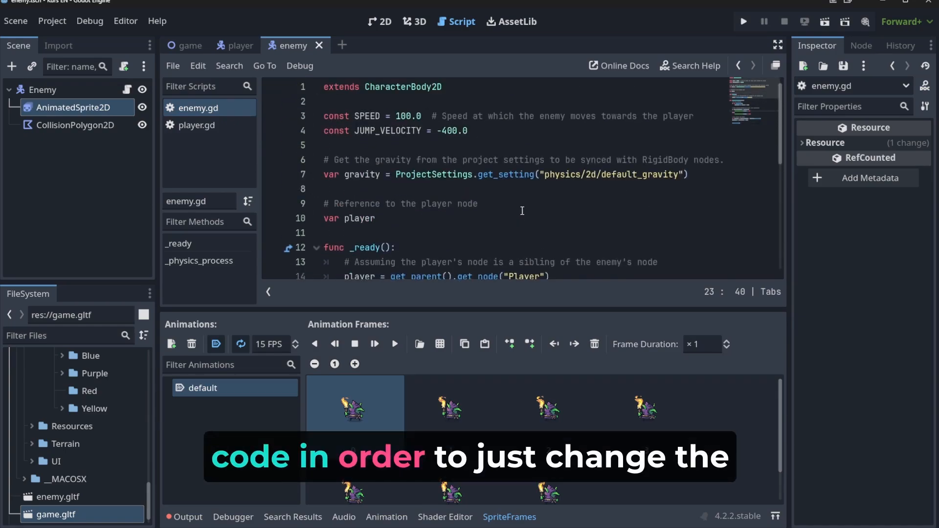
- Check the enemy scene, then put the cursor after line 23's flip_h = true for a new line
{"action": "scroll", "scroll_direction": "down", "scroll_amount": 3}
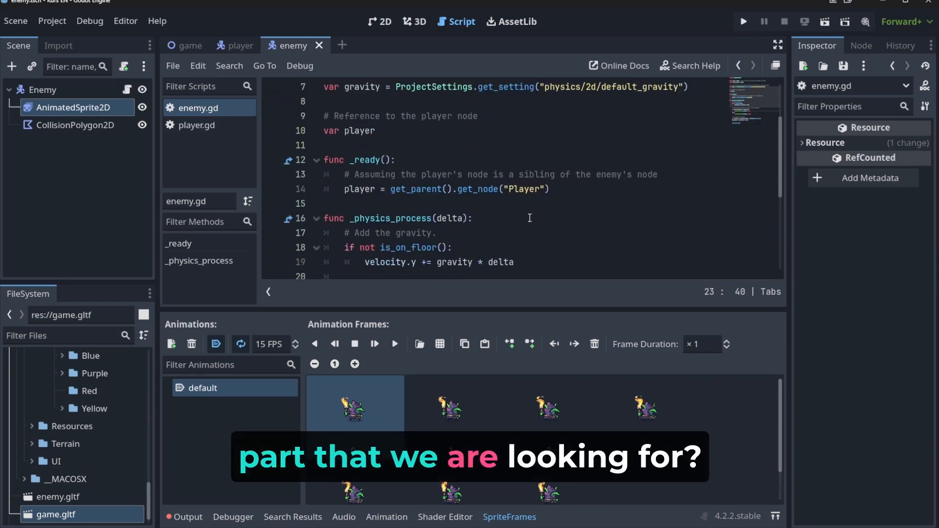
{"action": "left_click", "coordinate": [379, 21]}
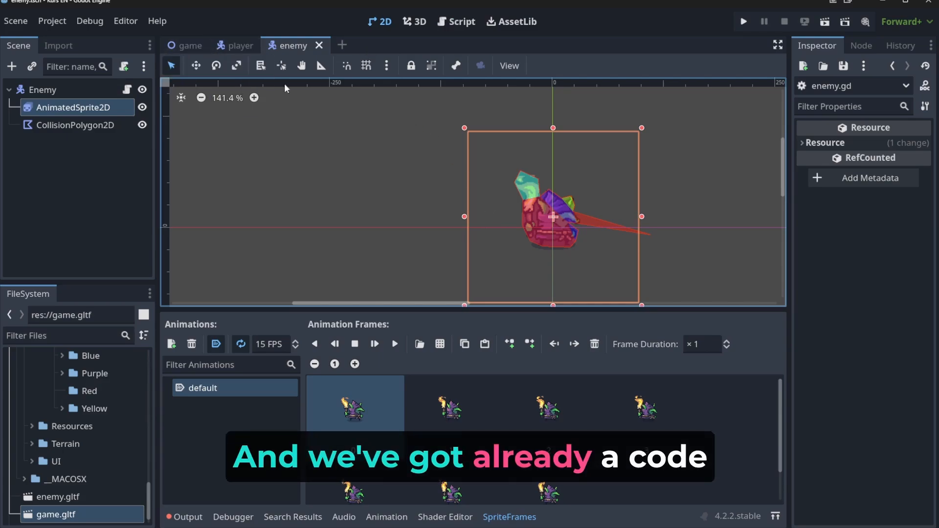
{"action": "left_click", "coordinate": [461, 21]}
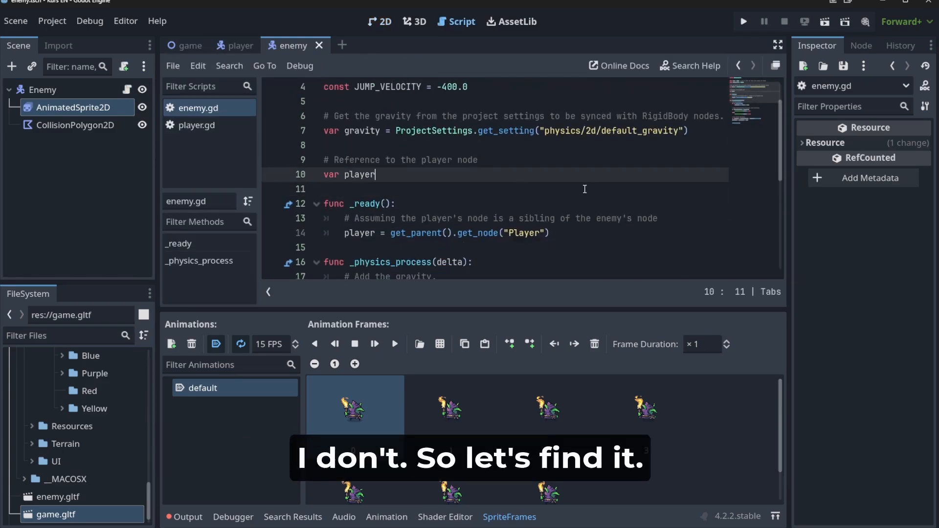
{"action": "type", "text": "flip_h = true"}
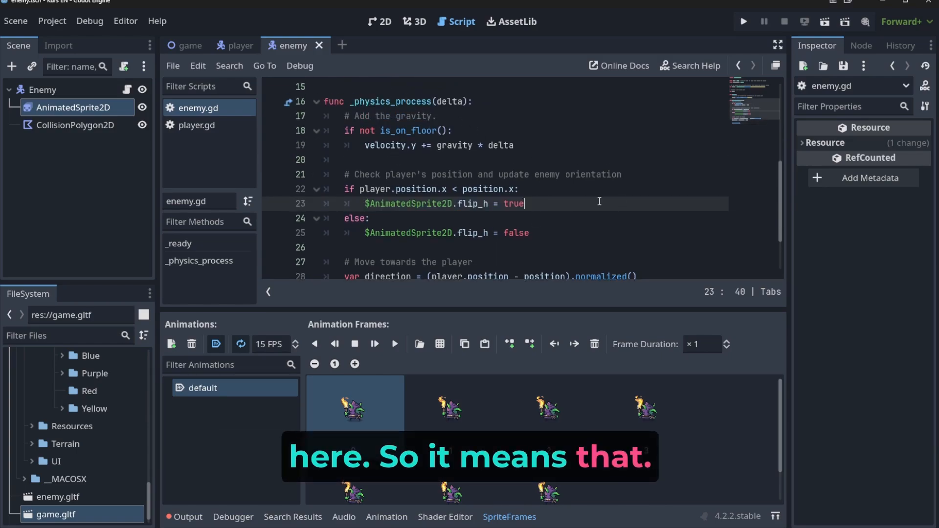
{"action": "double_click", "coordinate": [410, 204]}
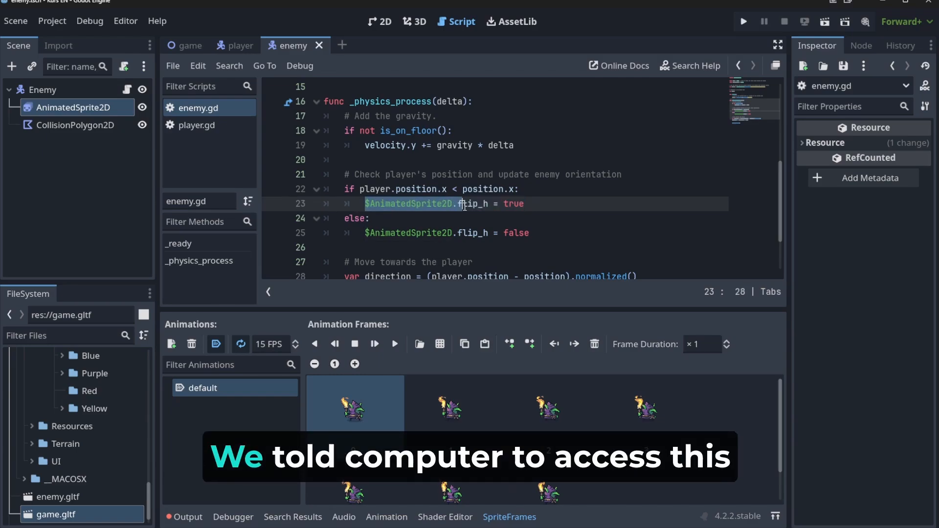
{"action": "left_click", "coordinate": [75, 107]}
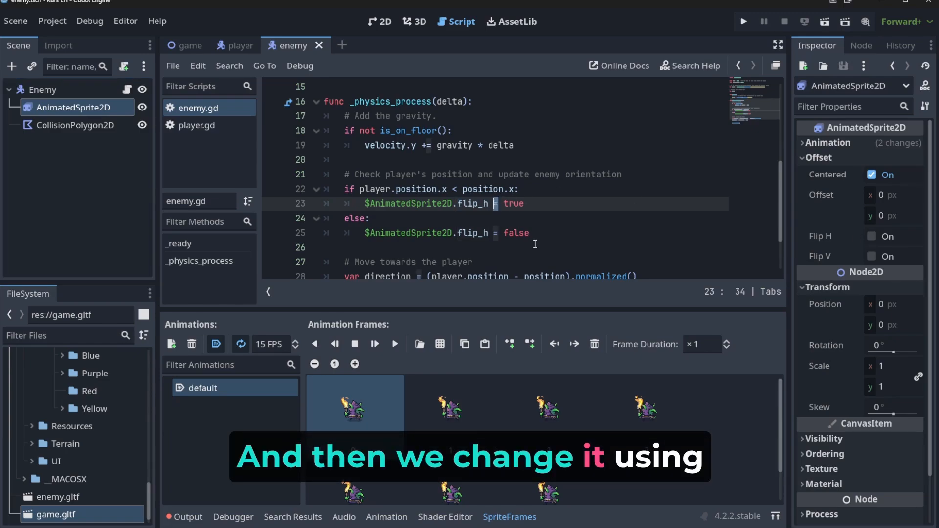
{"action": "left_click", "coordinate": [892, 235]}
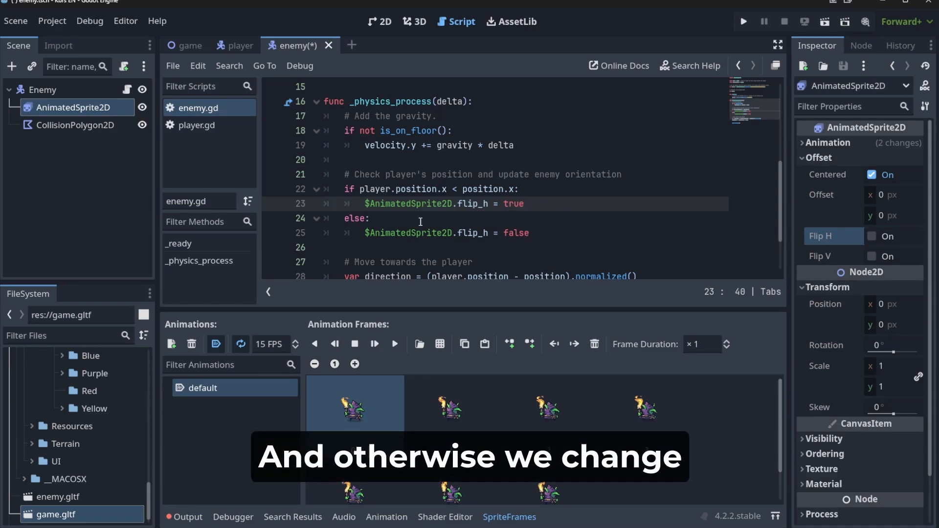
{"action": "double_click", "coordinate": [516, 233]}
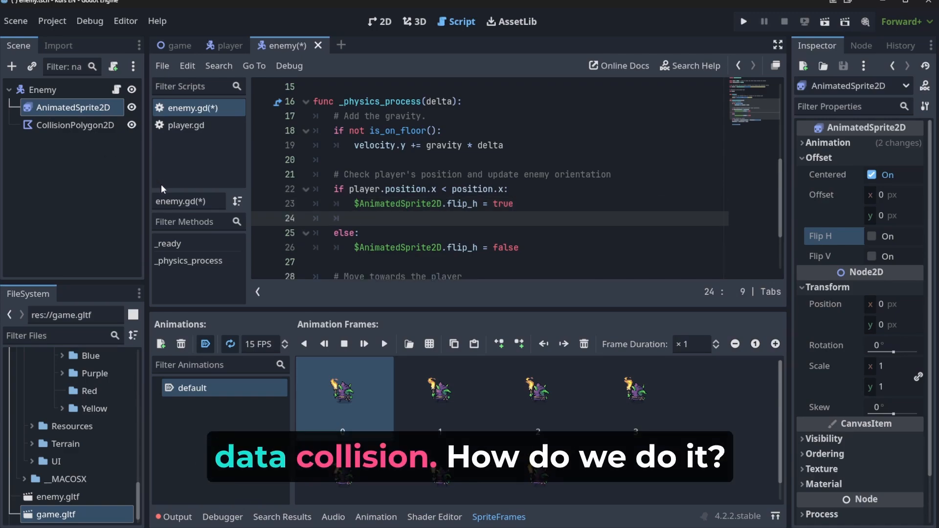
- Insert the CollisionPolygon2D node reference on line 24 and assign its scale to -1, then save
{"action": "left_click", "coordinate": [74, 125]}
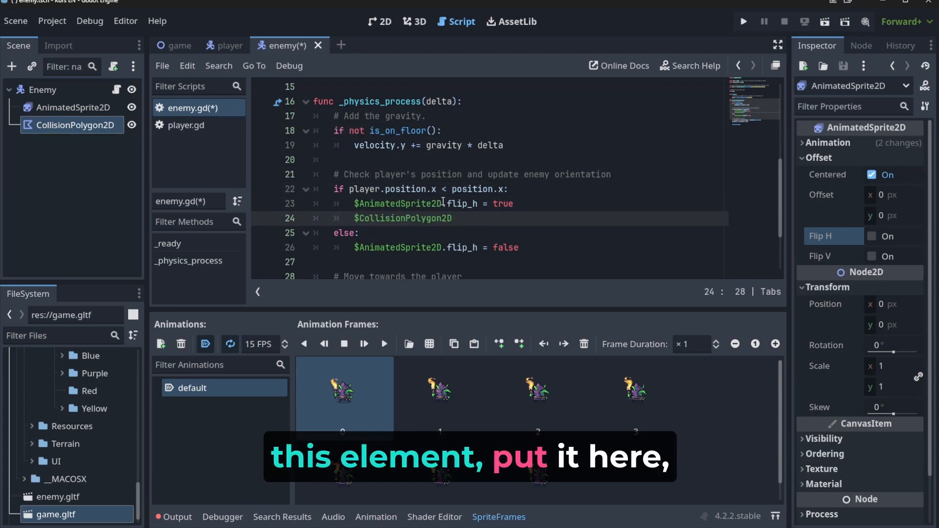
{"action": "type", "text": ".."}
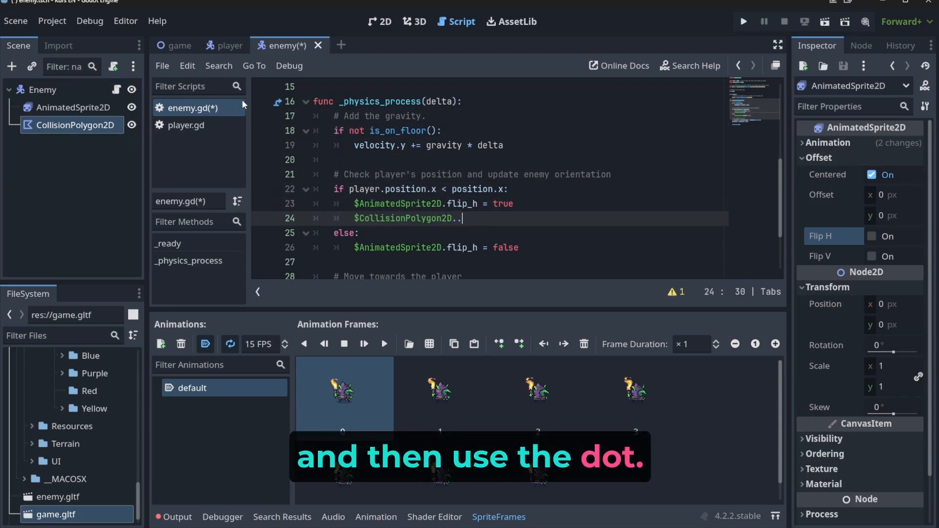
{"action": "key", "text": "BackSpace"}
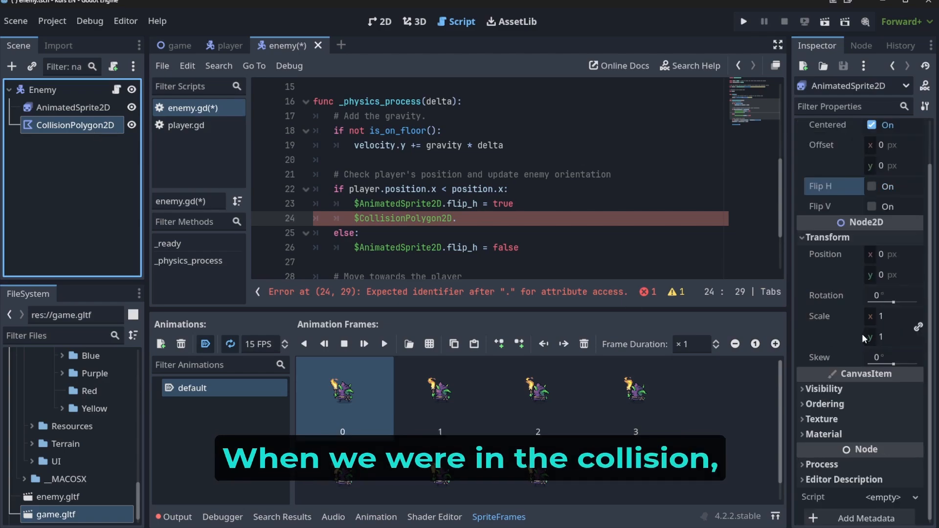
{"action": "mouse_move", "coordinate": [752, 302]}
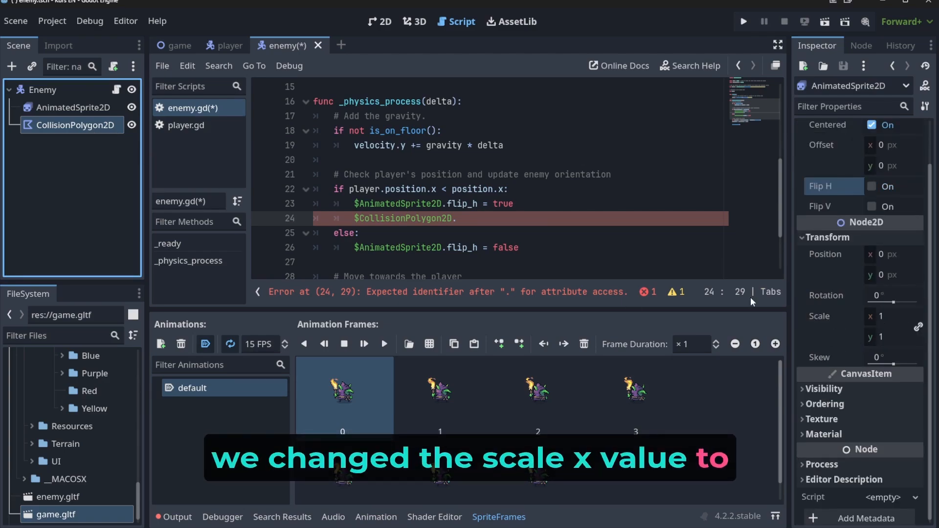
{"action": "type", "text": "scale = -1"}
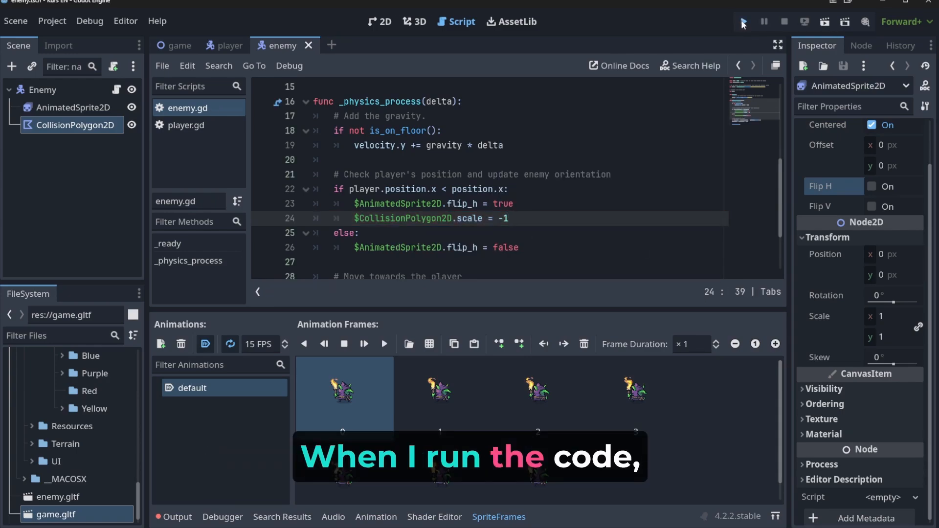
- Test-run the game, hit the invalid scale error, and change line 24 to scale.x
{"action": "left_click", "coordinate": [743, 21]}
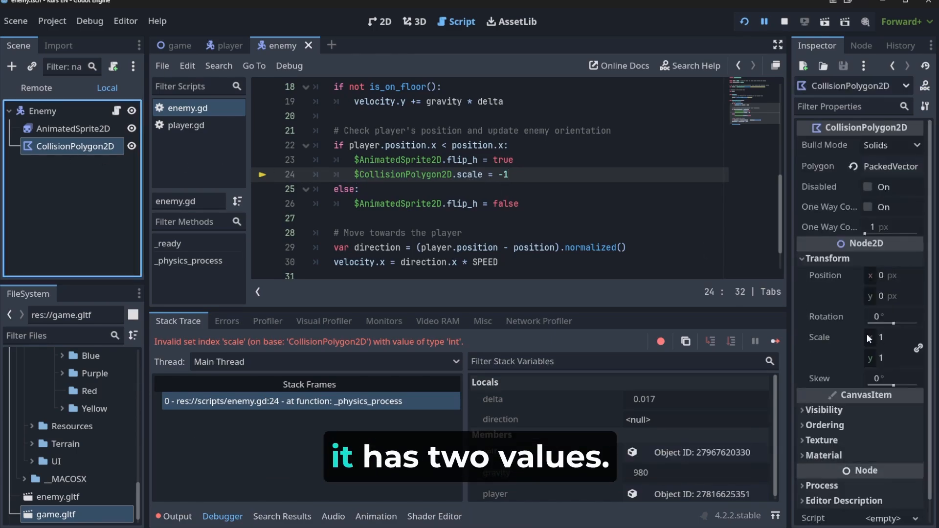
{"action": "mouse_move", "coordinate": [826, 346]}
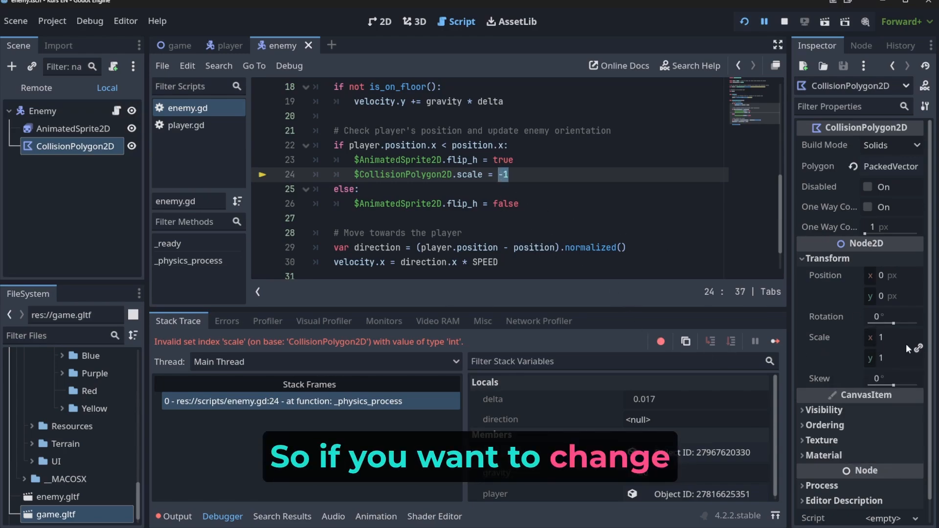
{"action": "double_click", "coordinate": [471, 174]}
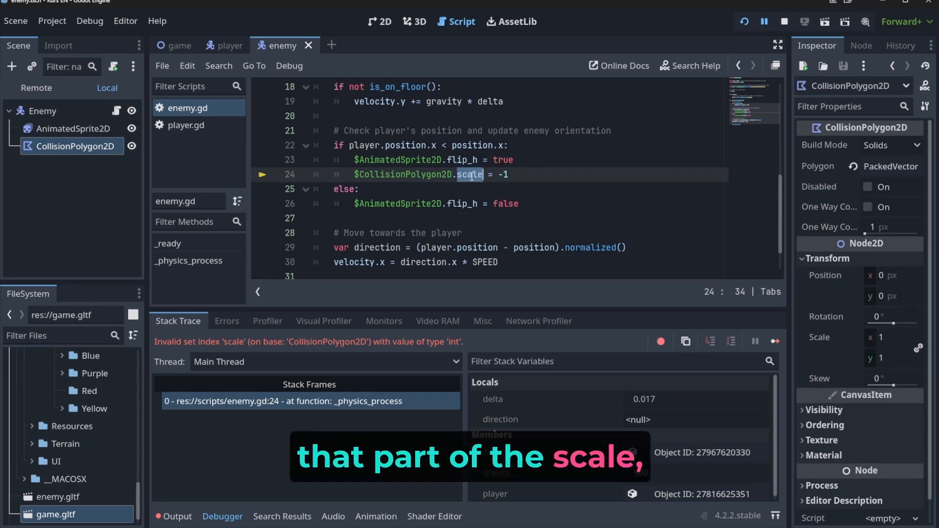
{"action": "type", "text": "."}
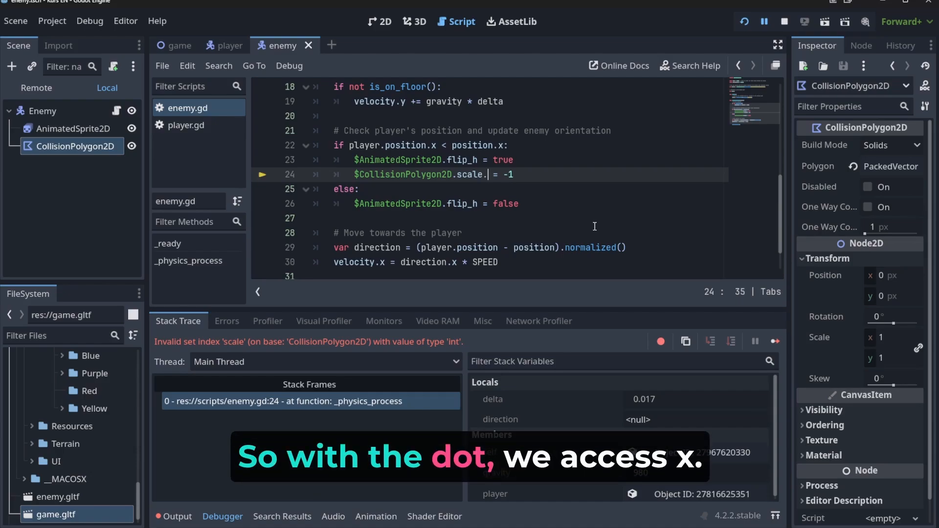
{"action": "type", "text": "x"}
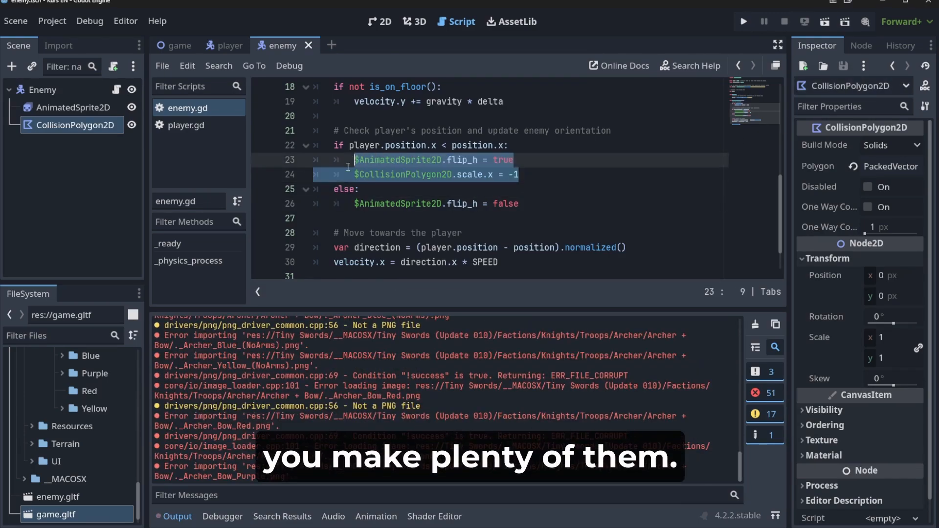
- Add $CollisionPolygon2D.scale.x = 1 in the else branch, test-run, and return to 2D view
{"action": "left_click", "coordinate": [518, 204]}
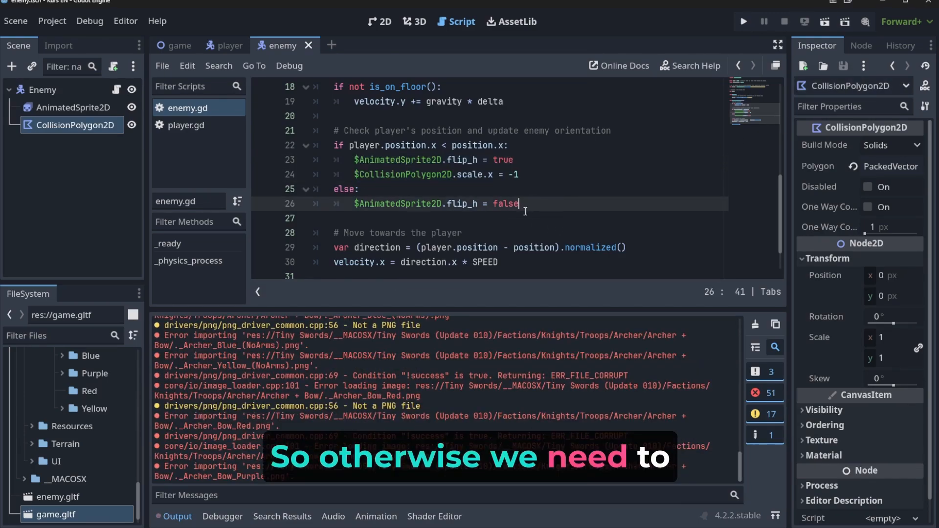
{"action": "type", "text": "$CollisionPolygon2D.scale.x = 1"}
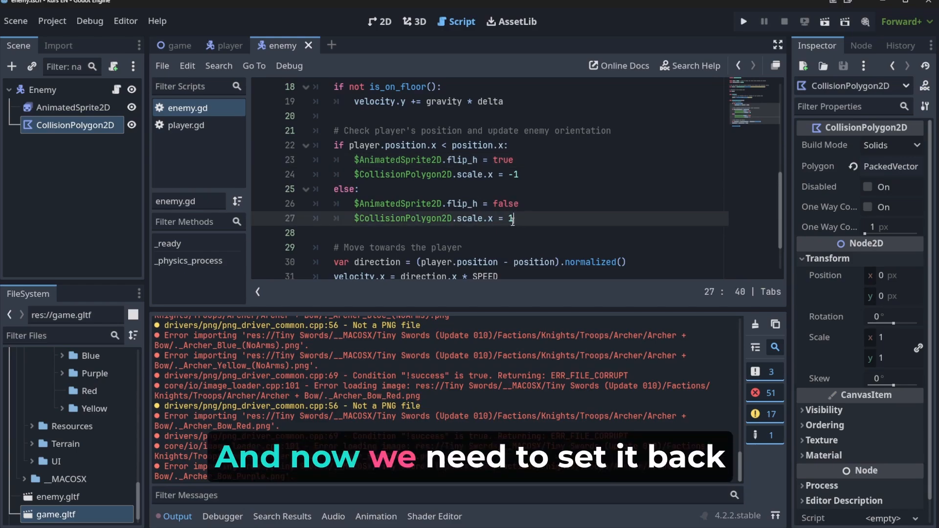
{"action": "left_click", "coordinate": [742, 21]}
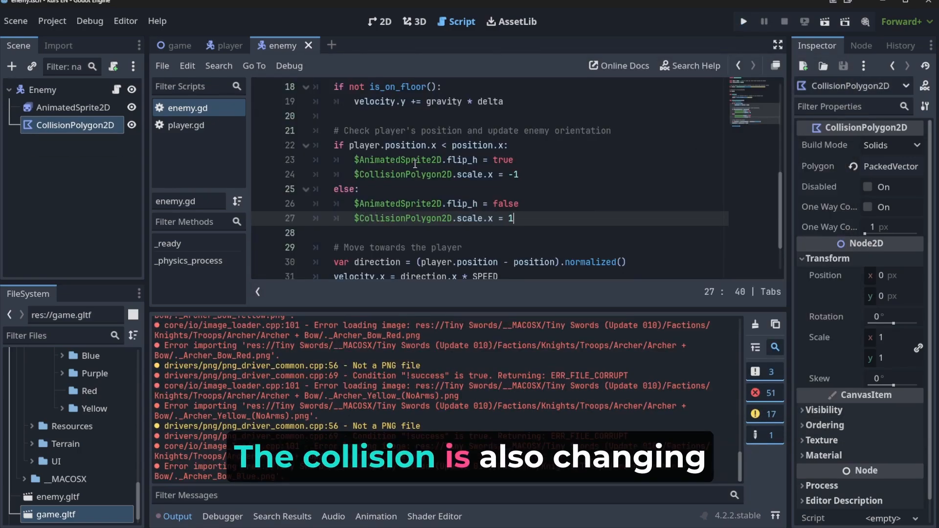
{"action": "double_click", "coordinate": [461, 204]}
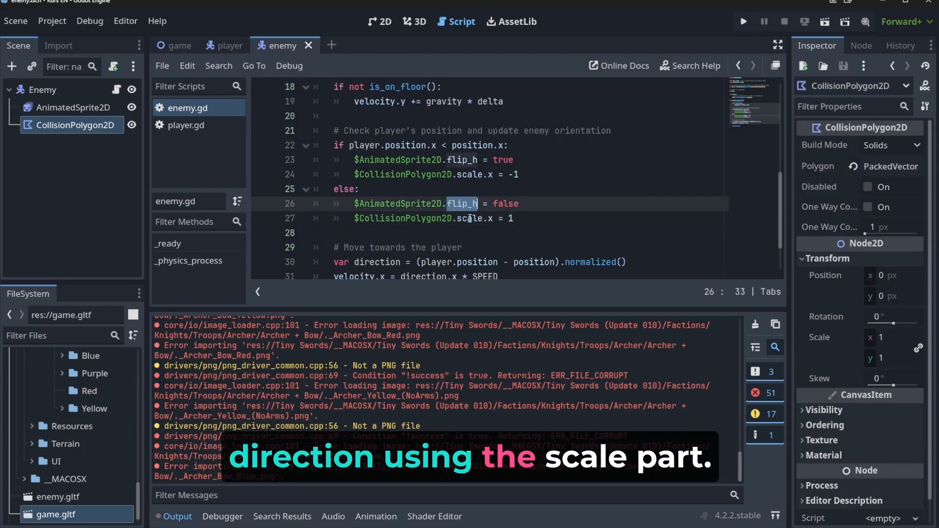
{"action": "left_click", "coordinate": [378, 21]}
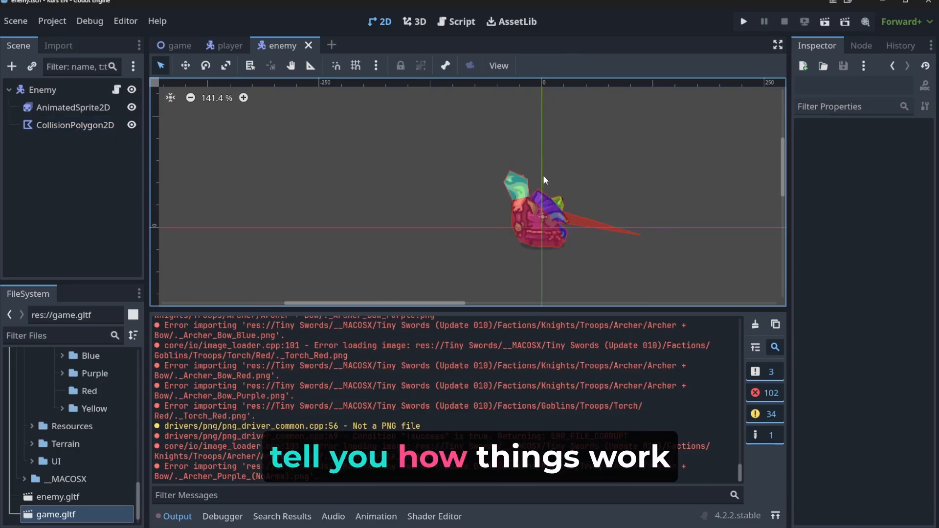
- Review the game and enemy scenes, then look over the enemy.gd script again
{"action": "left_click", "coordinate": [179, 45]}
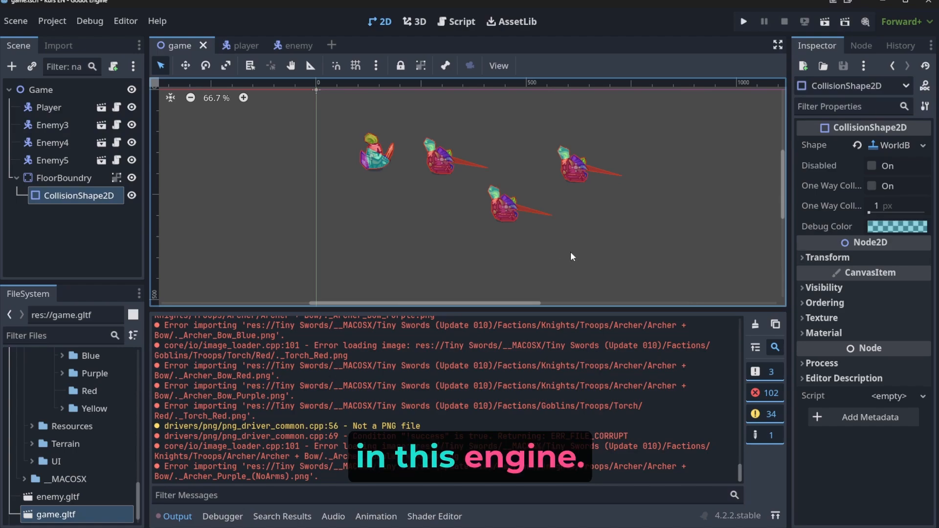
{"action": "left_click", "coordinate": [281, 45]}
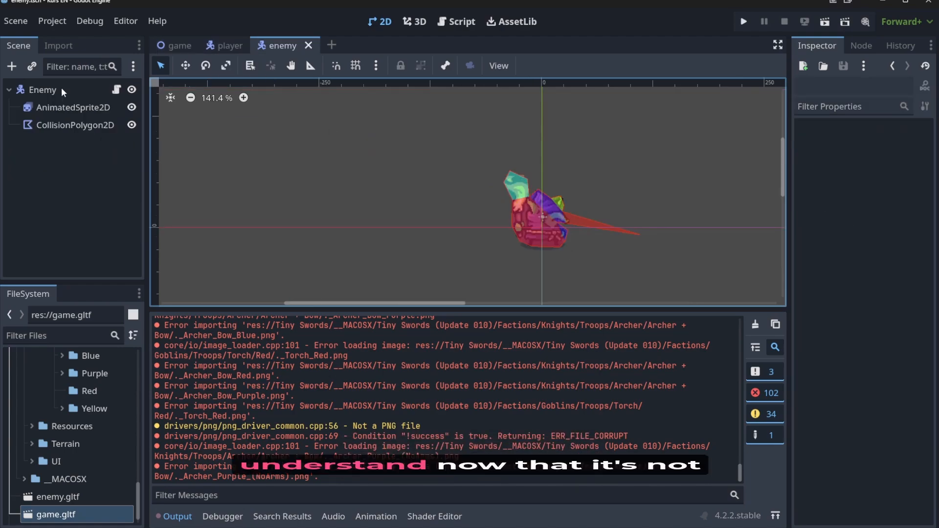
{"action": "left_click", "coordinate": [461, 21]}
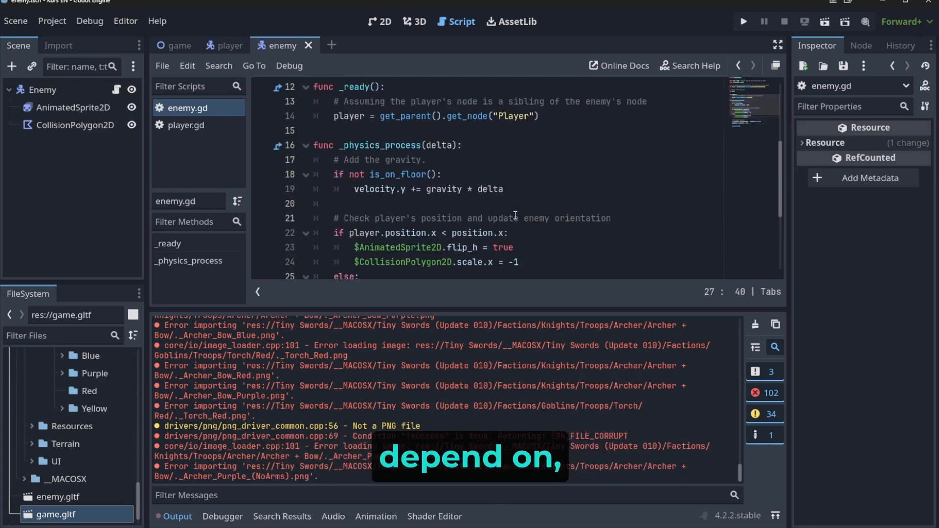
{"action": "scroll", "scroll_direction": "down", "scroll_amount": 3}
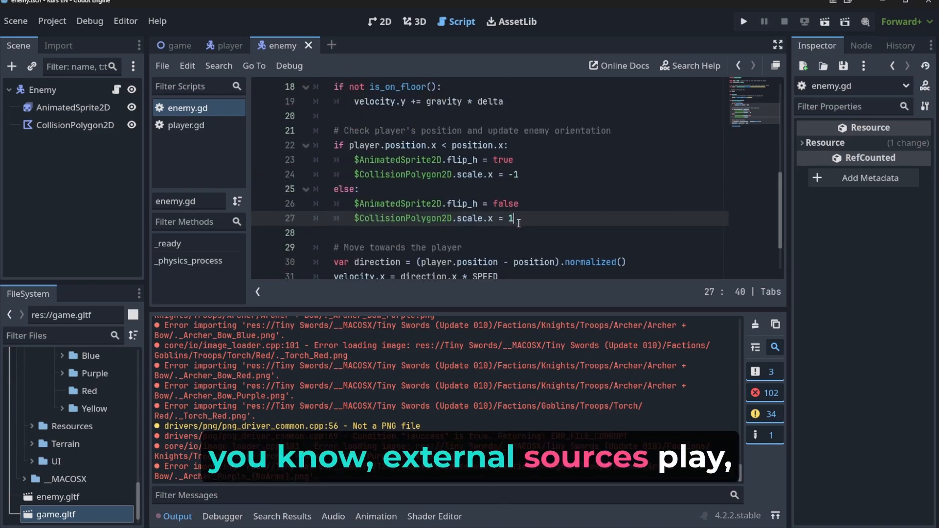
{"action": "double_click", "coordinate": [402, 218]}
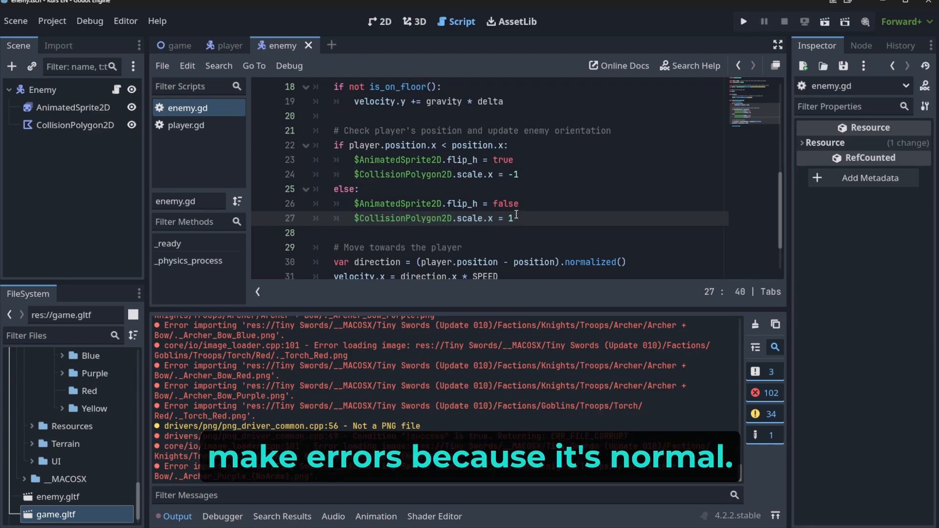
- Toggle visible collision shapes in the Debug menu and open the player scene's script
{"action": "left_click", "coordinate": [88, 21]}
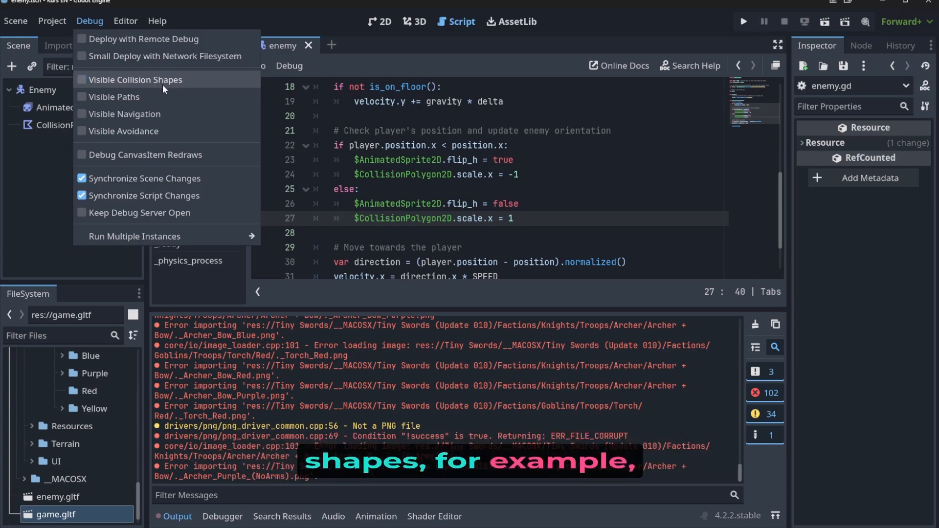
{"action": "left_click", "coordinate": [742, 22]}
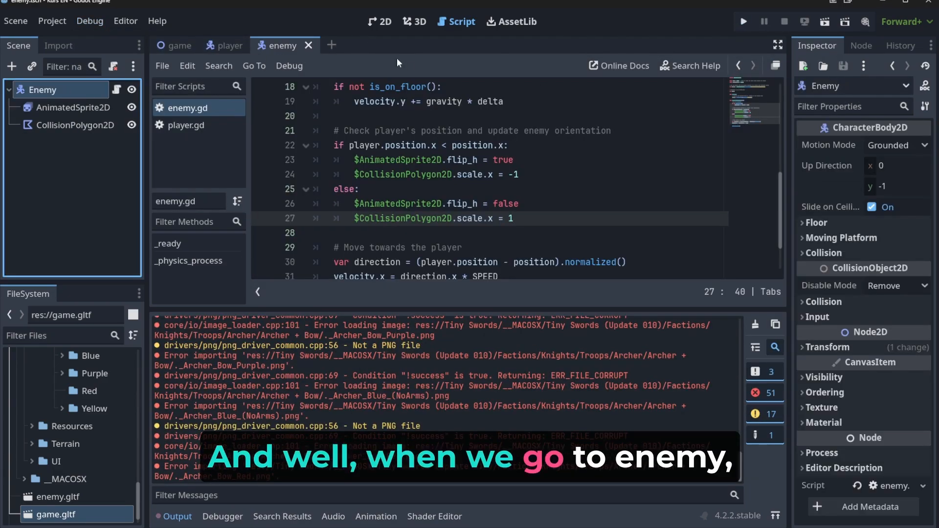
{"action": "left_click", "coordinate": [75, 125]}
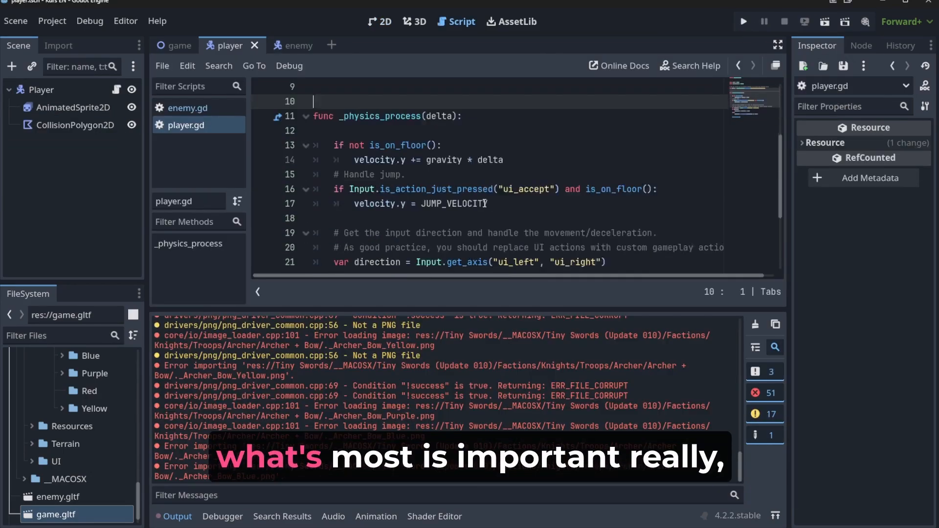
- Reopen enemy.gd from the script list and highlight CollisionPolygon2D on line 24
{"action": "scroll", "scroll_direction": "down", "scroll_amount": 3}
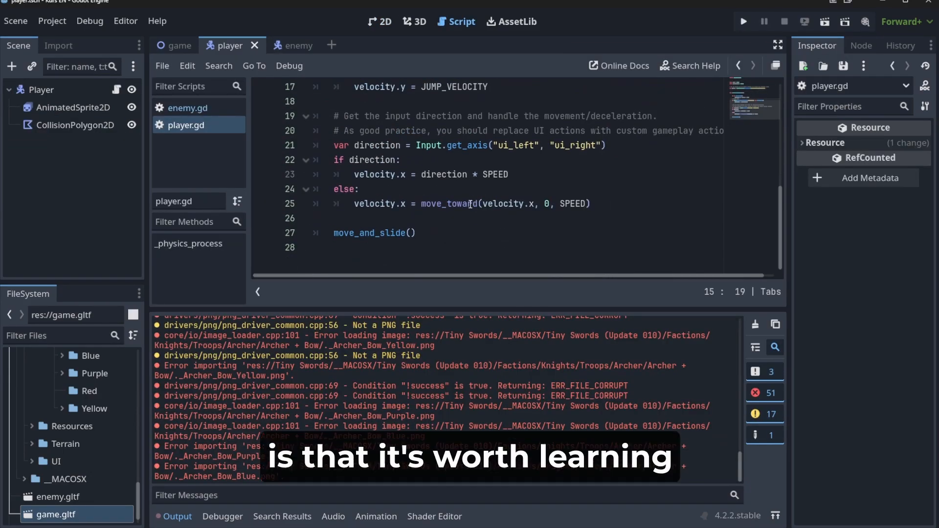
{"action": "left_click", "coordinate": [189, 108]}
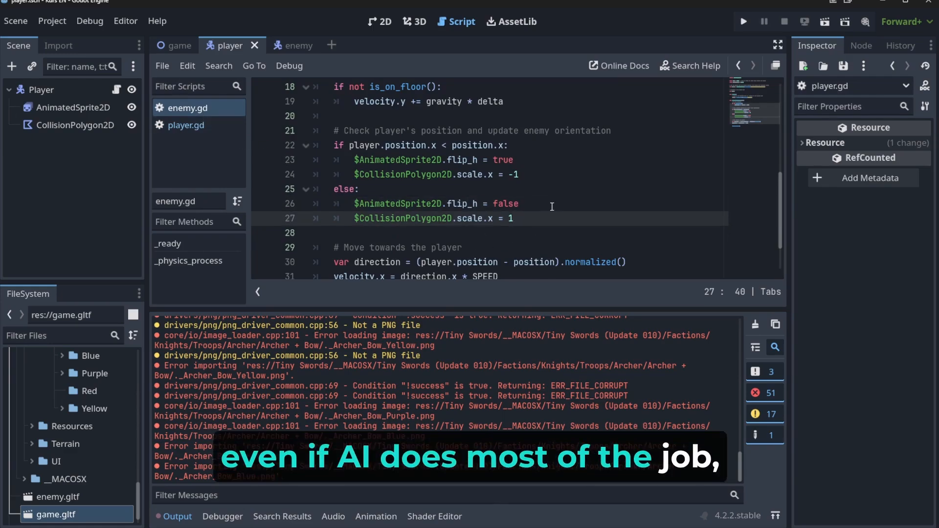
{"action": "double_click", "coordinate": [432, 218]}
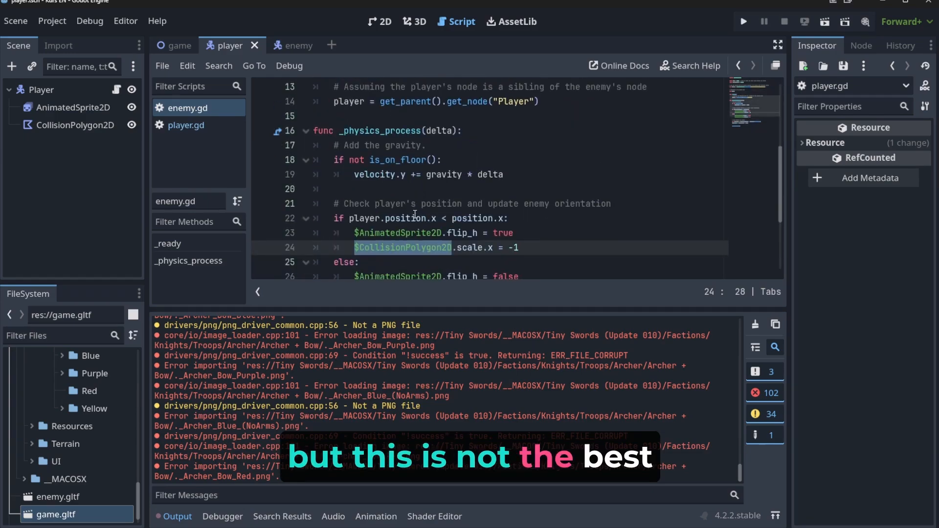
{"action": "scroll", "scroll_direction": "down", "scroll_amount": 3}
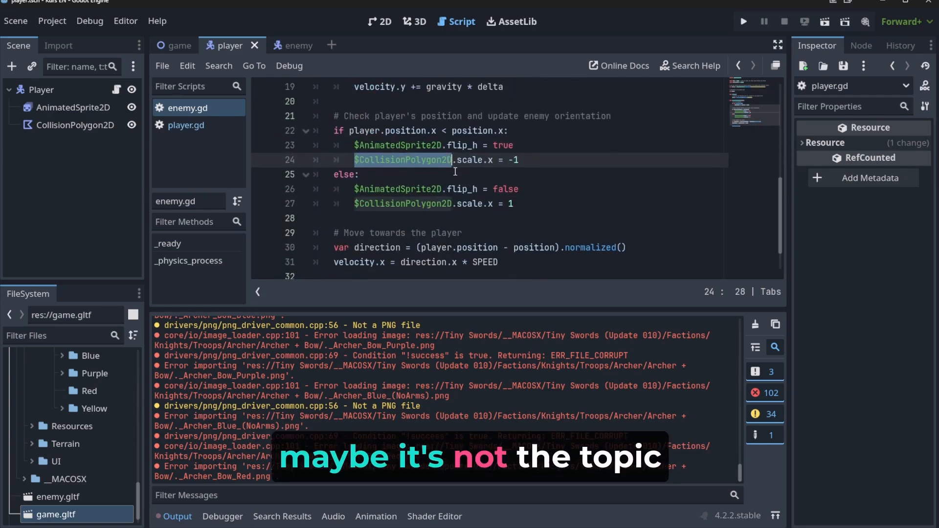